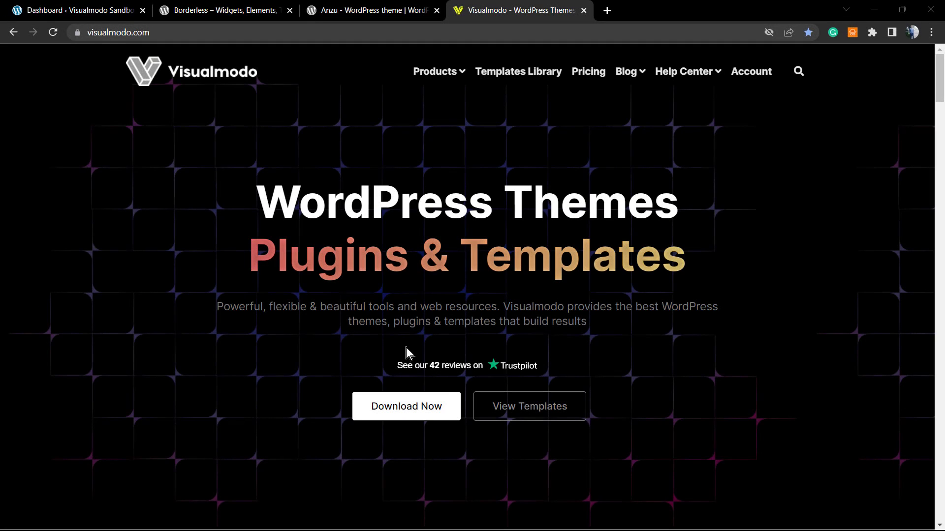
Switch to the Visualmodo Sandbox admin dashboard tab.
left_click(72, 11)
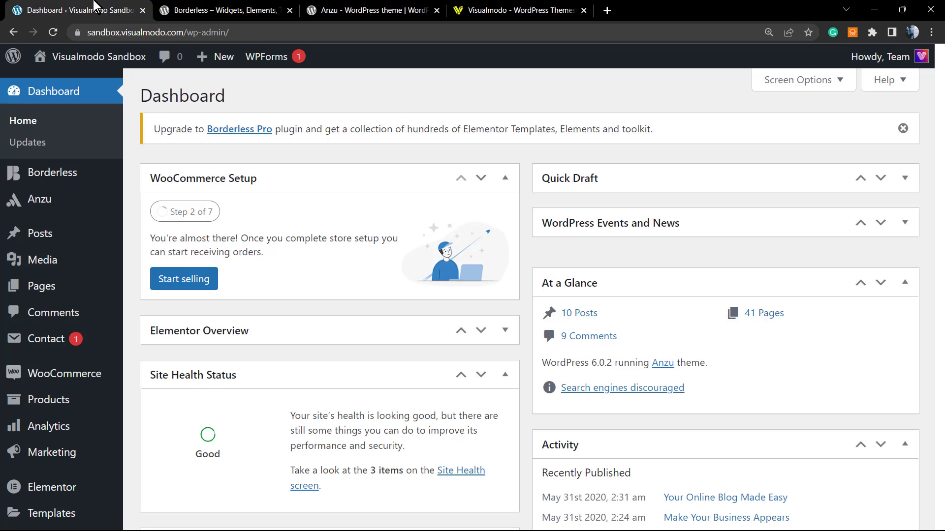
mouse_move(416, 354)
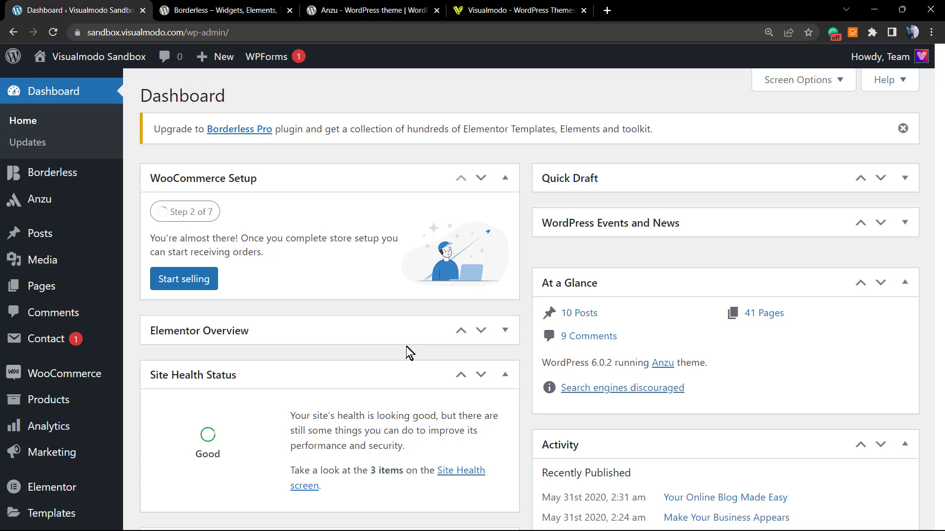
mouse_move(384, 411)
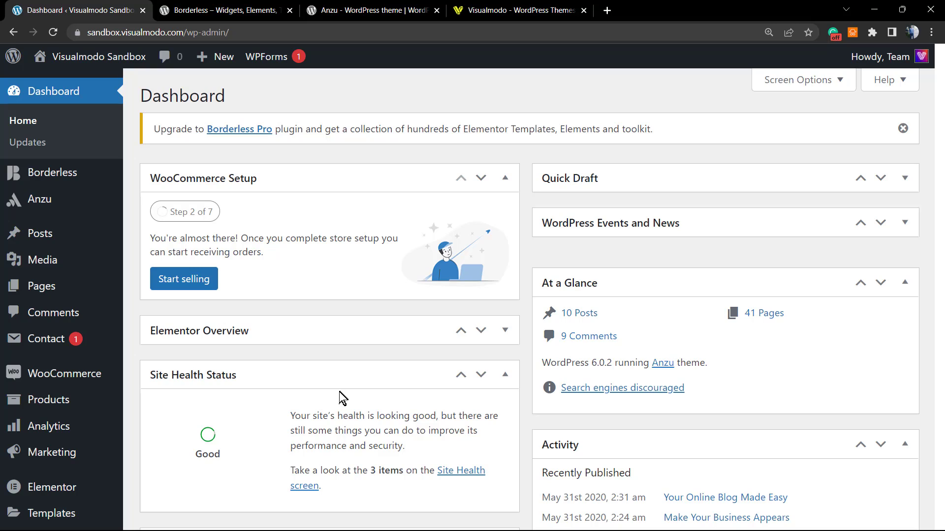
mouse_move(418, 357)
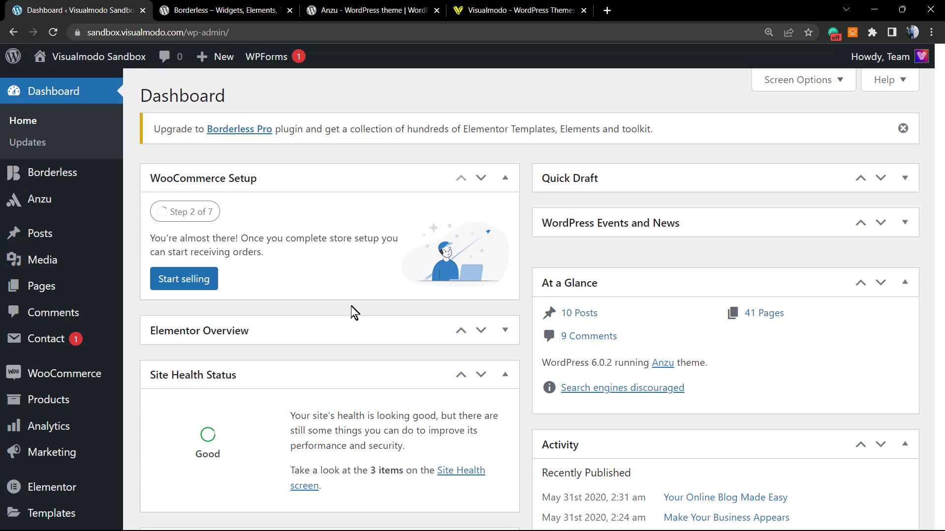
mouse_move(338, 306)
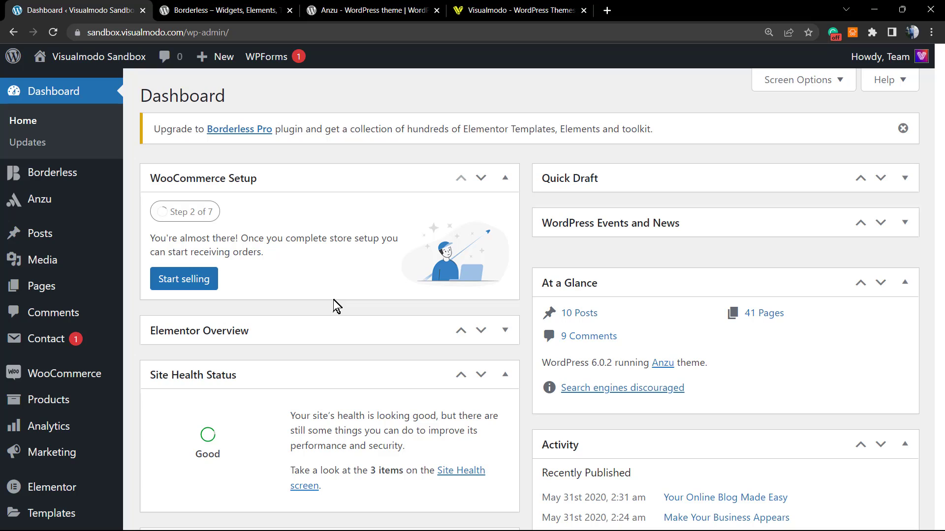
mouse_move(330, 272)
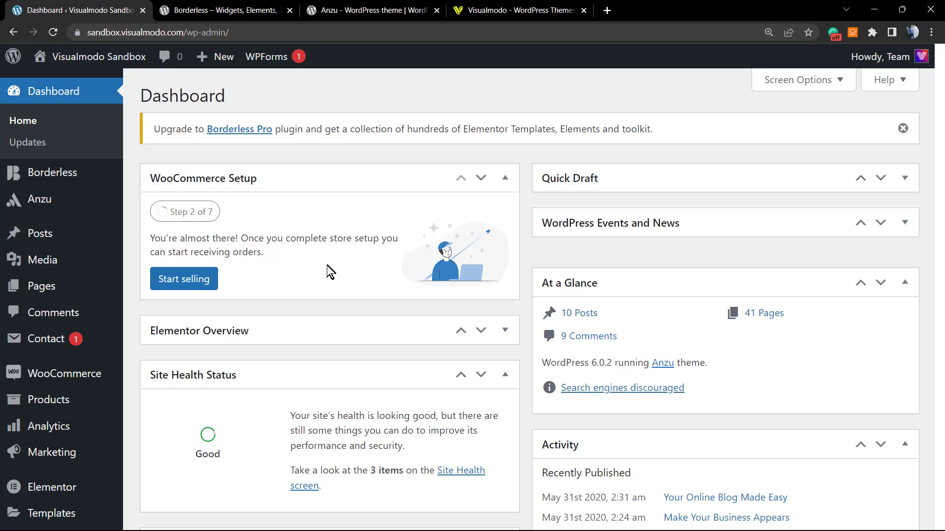
mouse_move(345, 222)
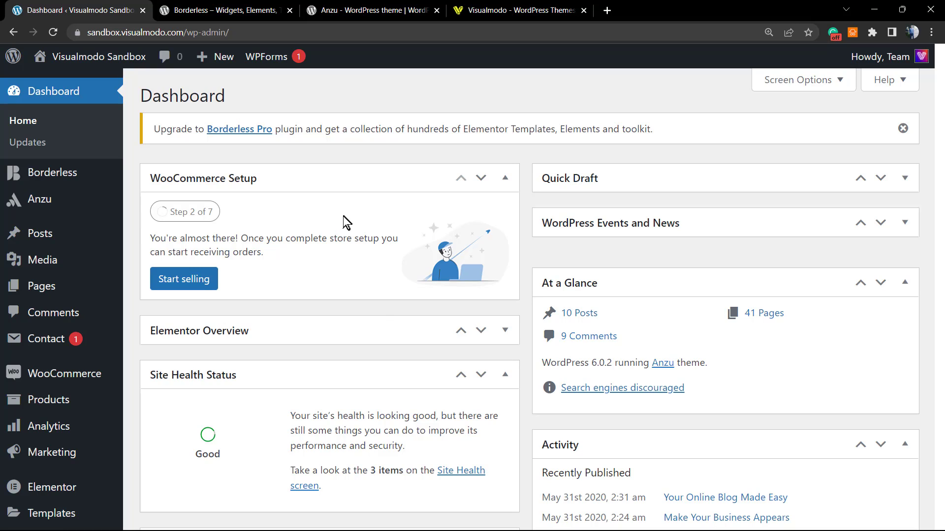
mouse_move(288, 219)
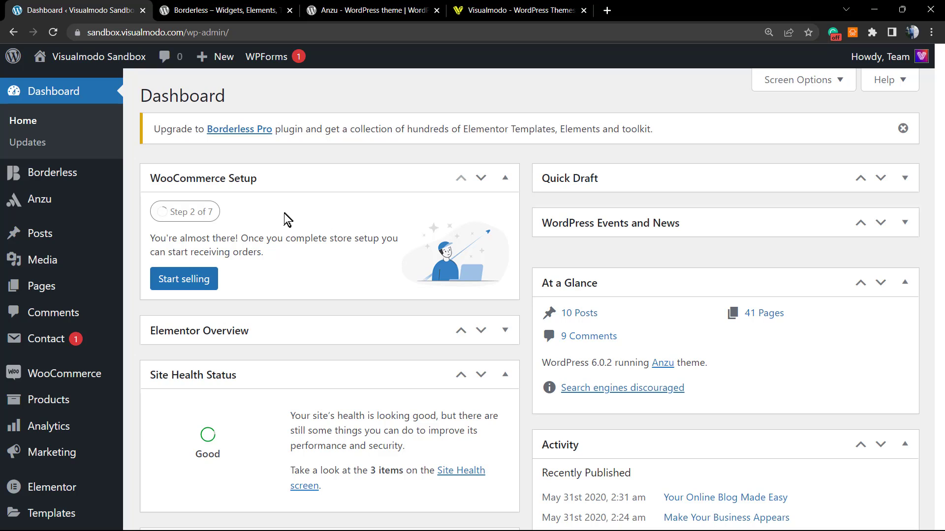
mouse_move(326, 205)
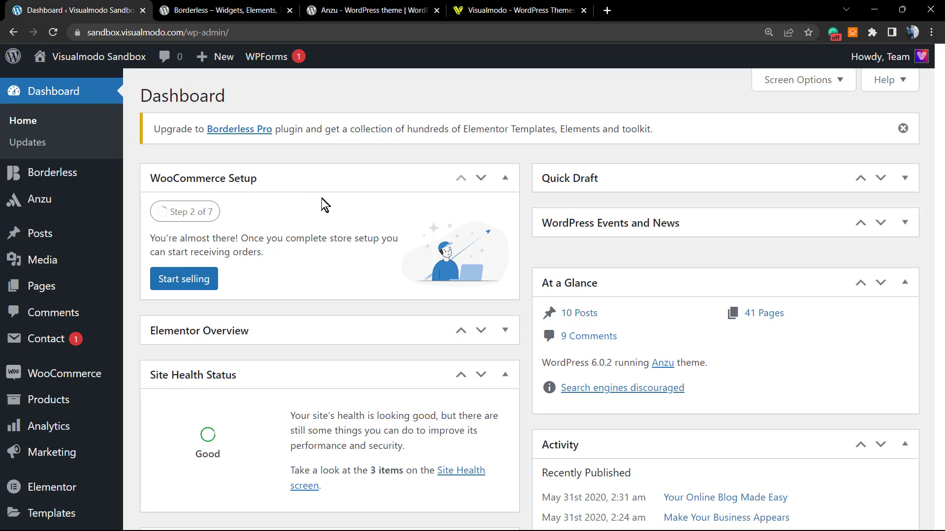
mouse_move(454, 178)
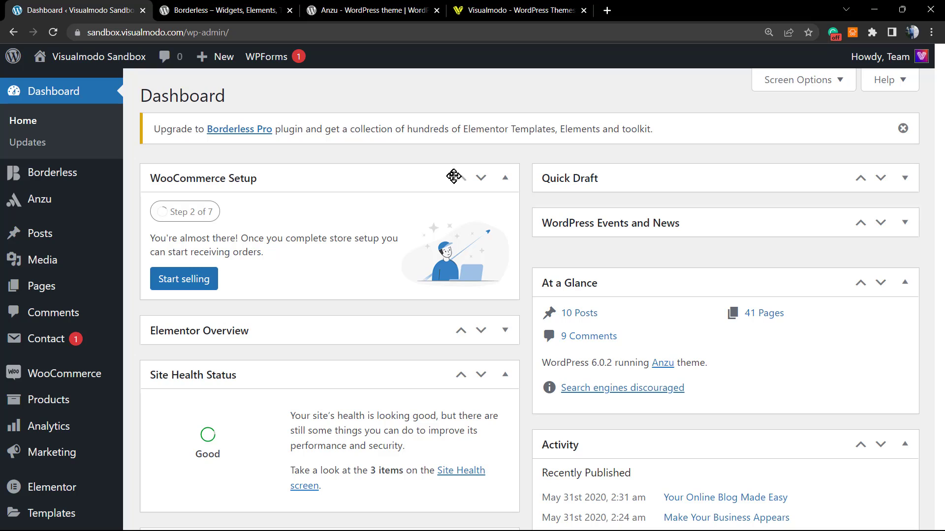
mouse_move(343, 235)
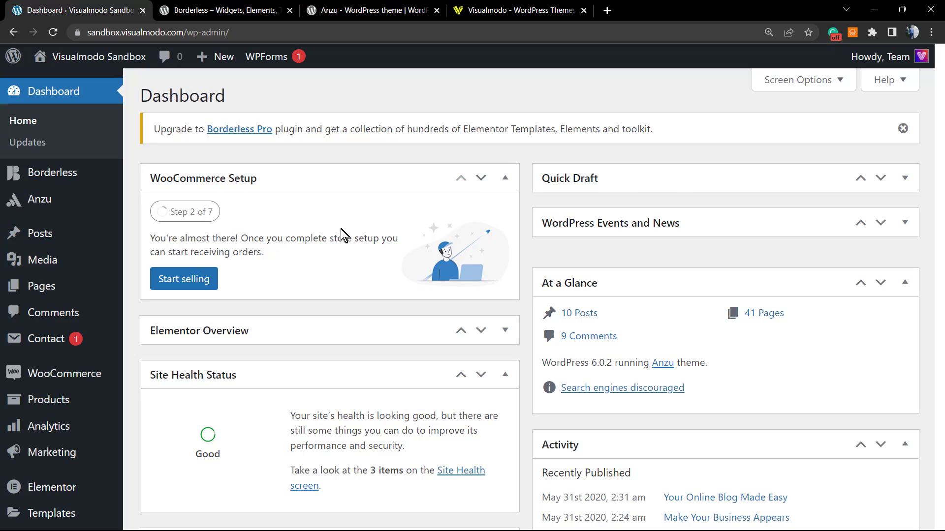
mouse_move(382, 165)
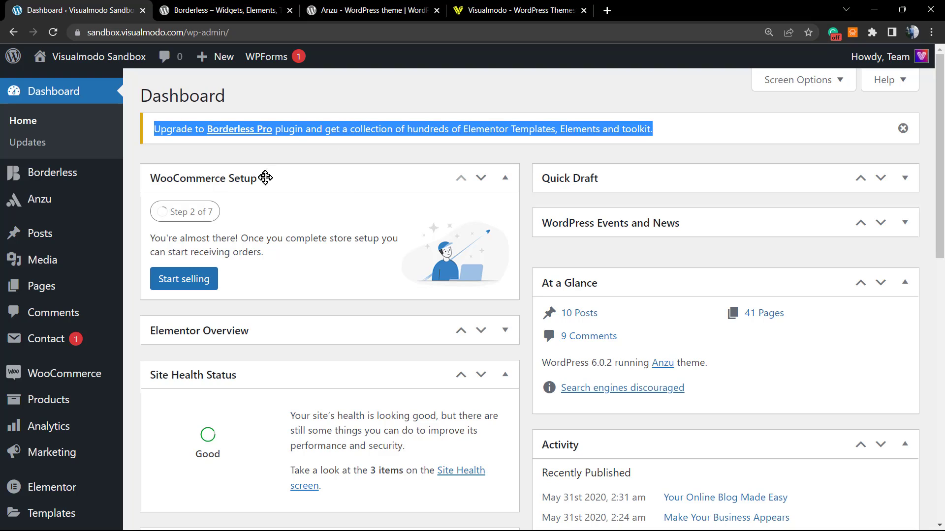
mouse_move(566, 180)
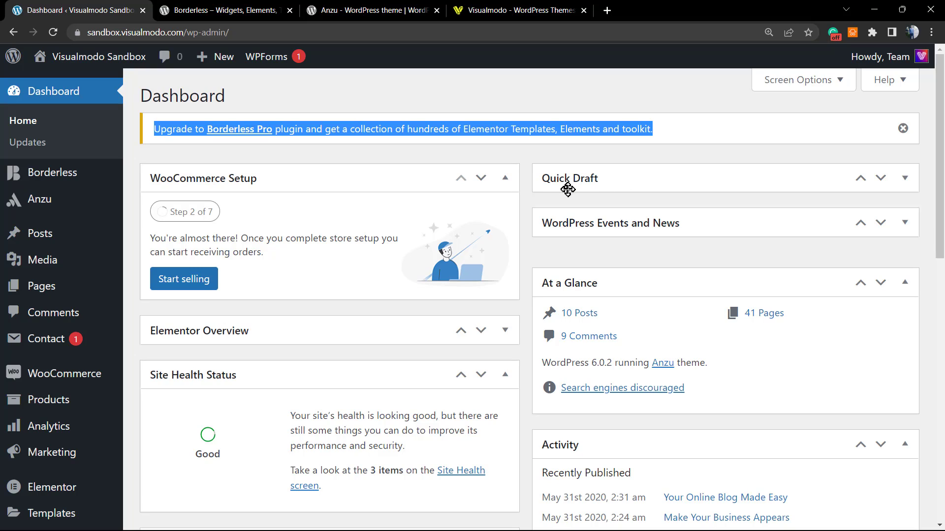
mouse_move(299, 319)
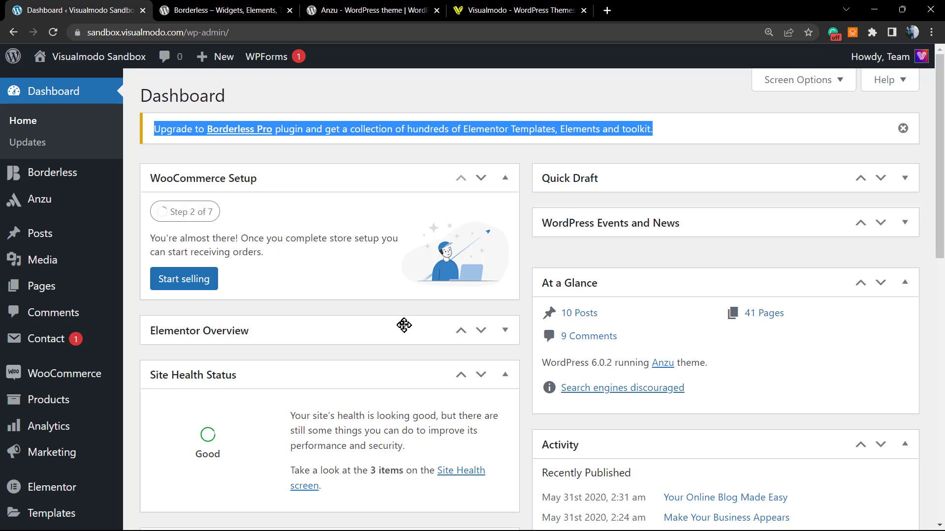
mouse_move(381, 358)
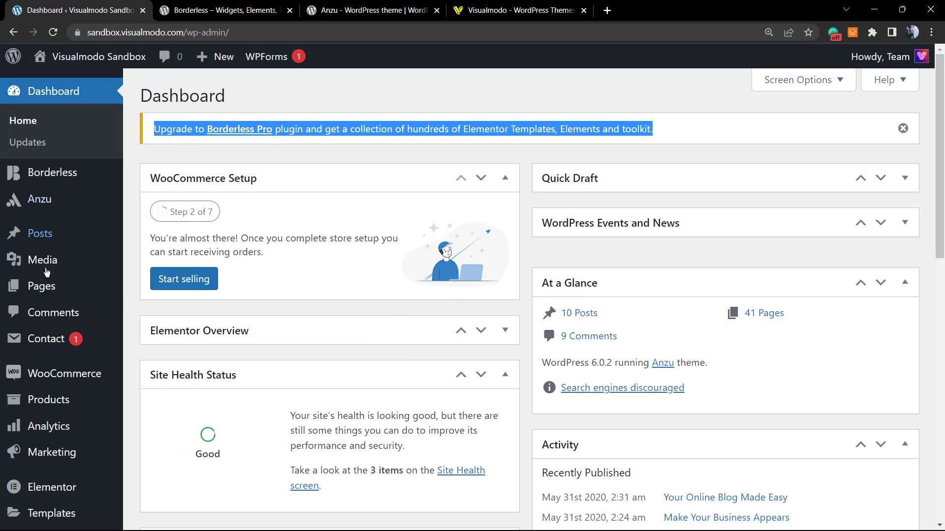
Open the Pages > Add New editor in a separate browser tab.
right_click(158, 309)
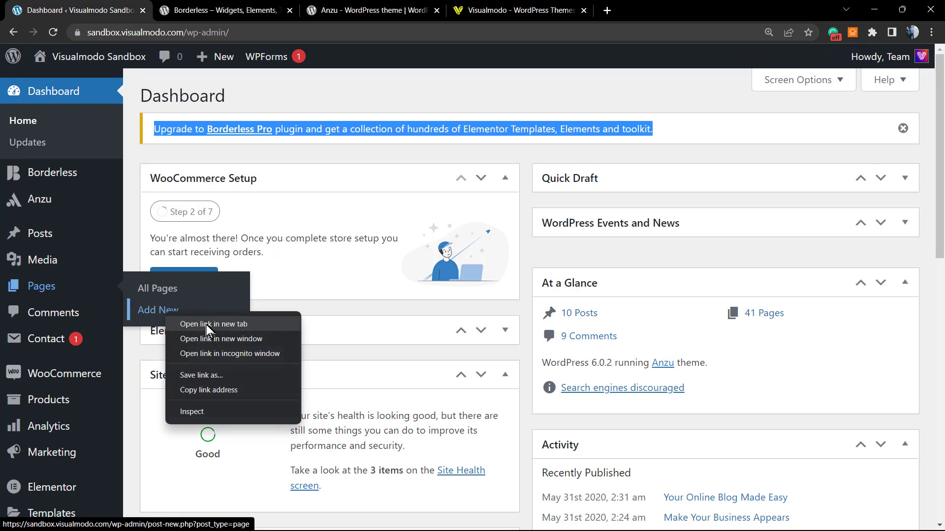
left_click(212, 324)
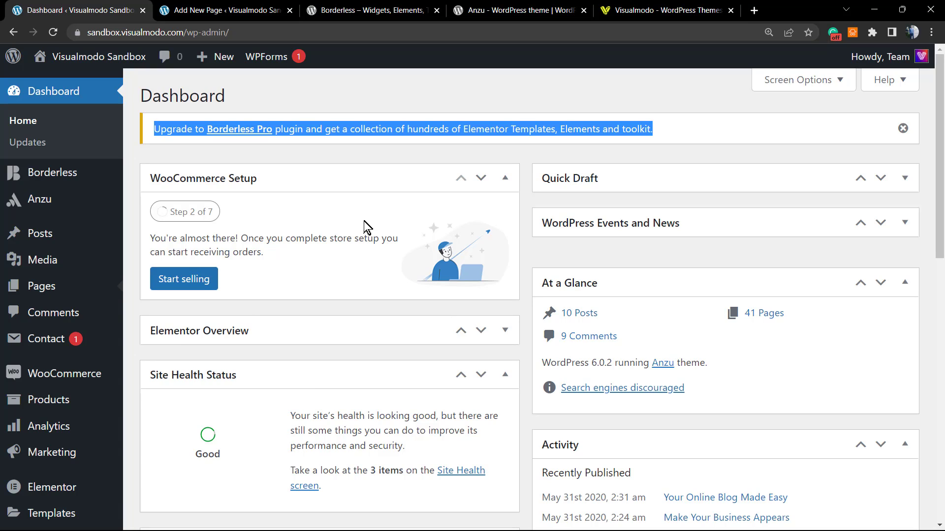
mouse_move(302, 249)
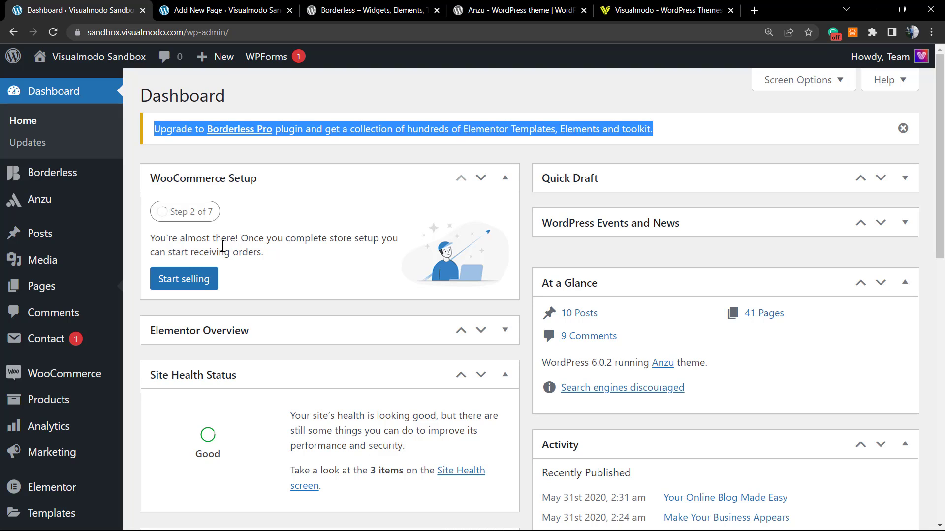
mouse_move(201, 235)
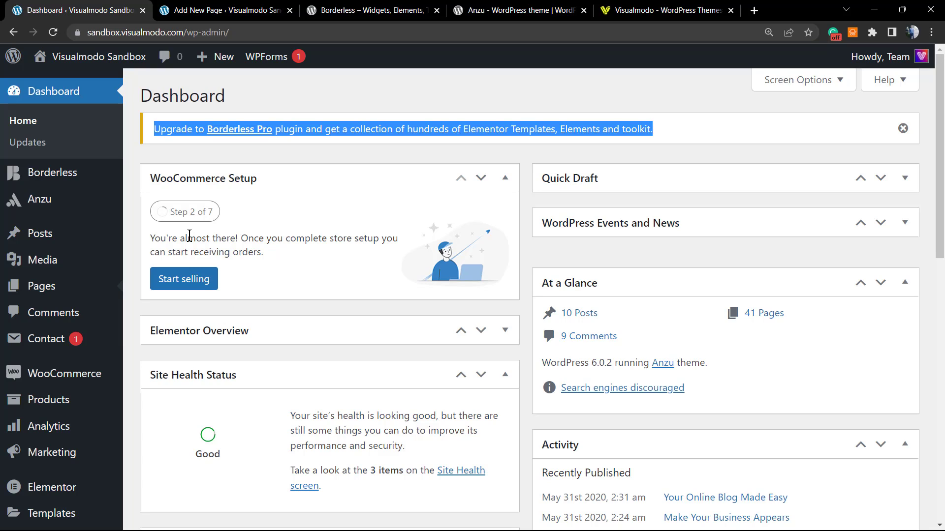
mouse_move(180, 235)
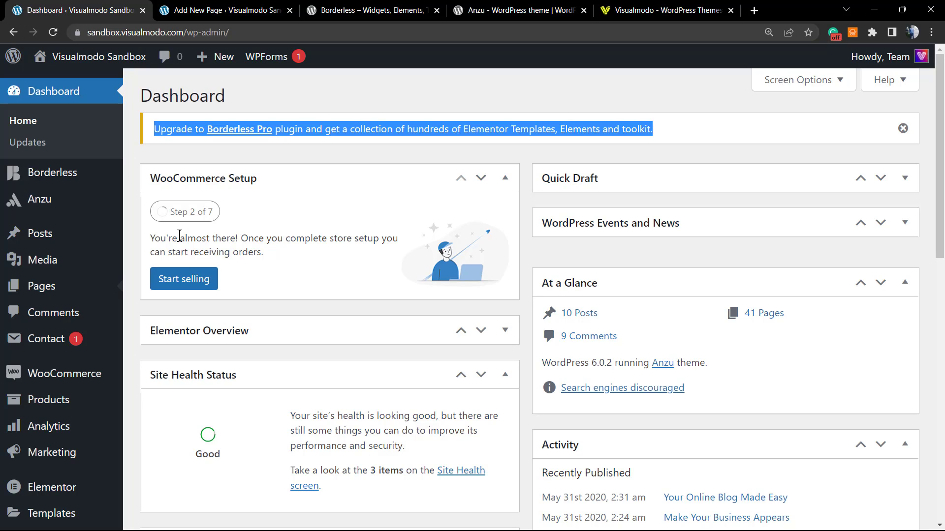
mouse_move(190, 204)
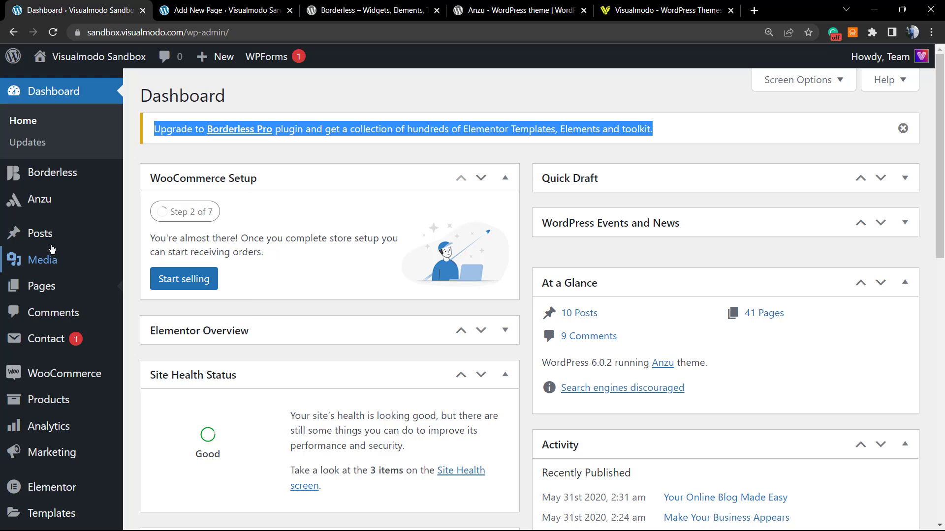
Switch to the new page tab and enable the WPBakery Page Builder editor.
left_click(223, 10)
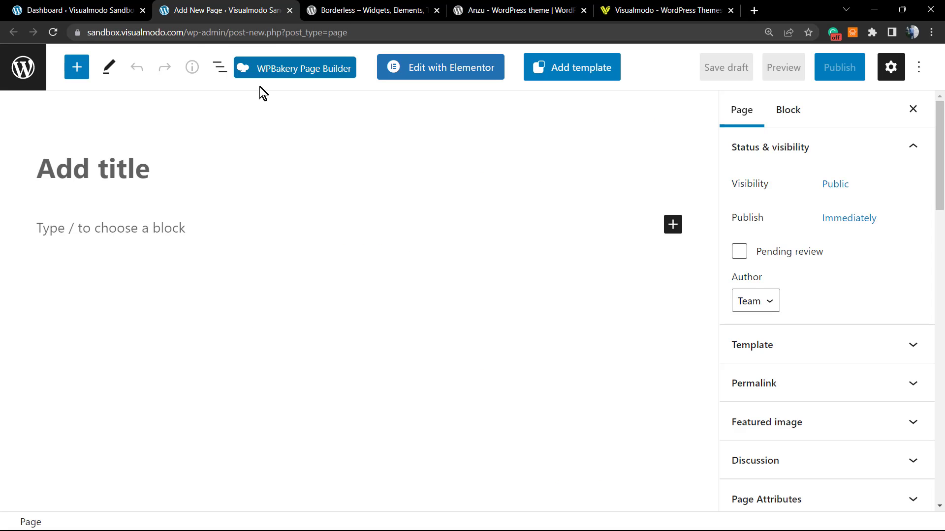
mouse_move(294, 68)
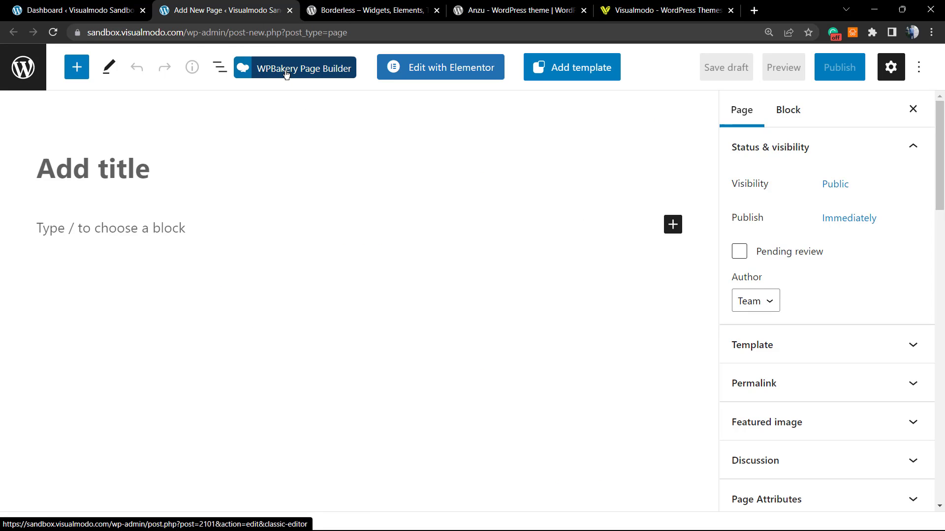
left_click(295, 67)
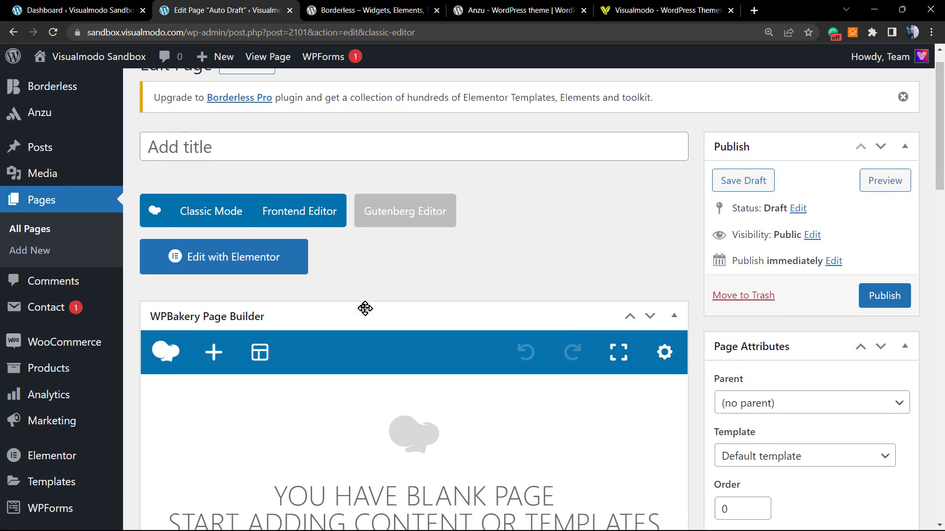
scroll("down", 3)
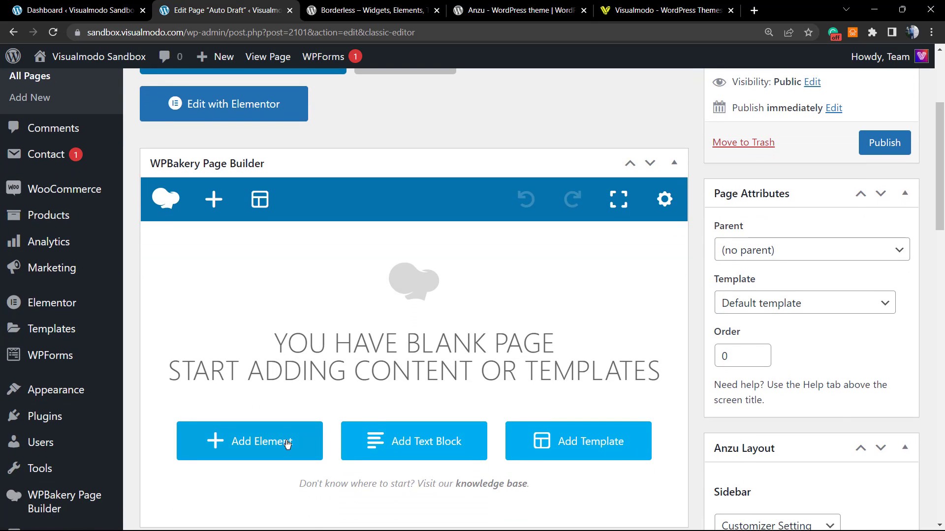
Add a Single Image element with a chosen picture and image size 'full'.
left_click(250, 440)
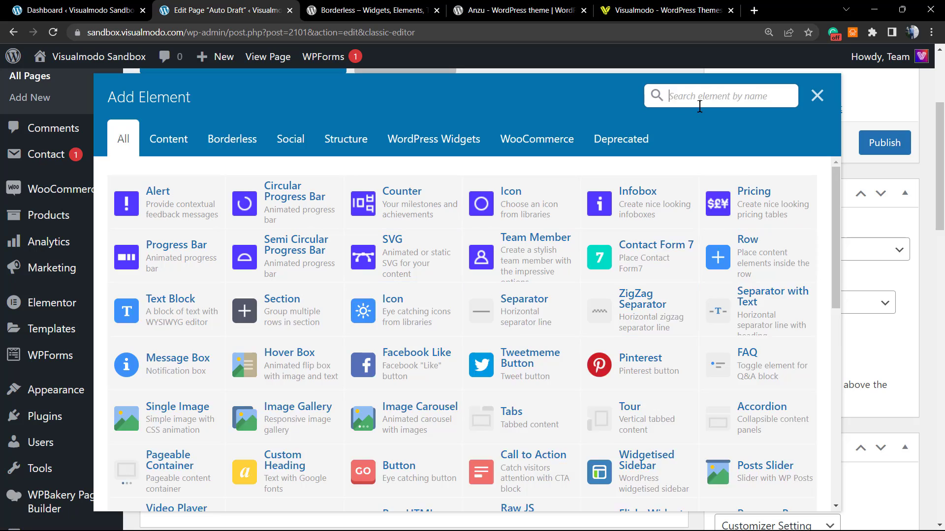
type("s")
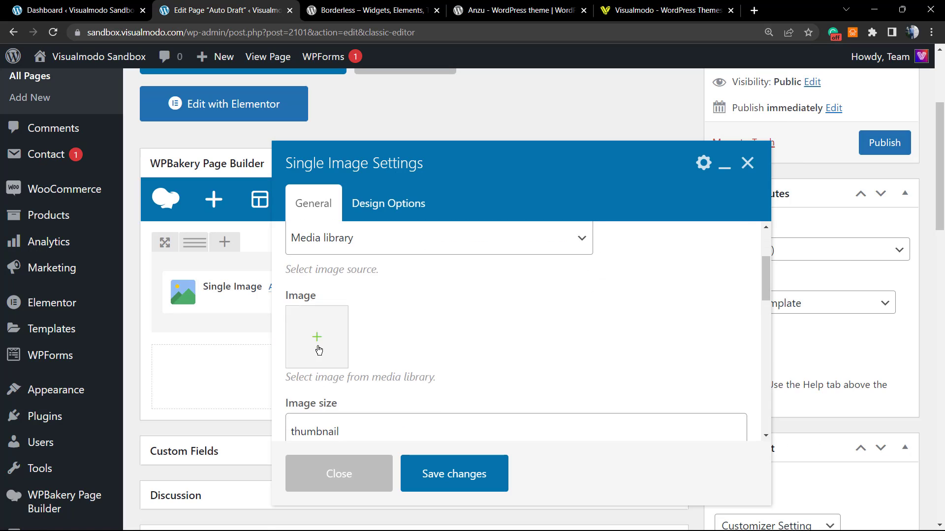
left_click(317, 336)
type("f")
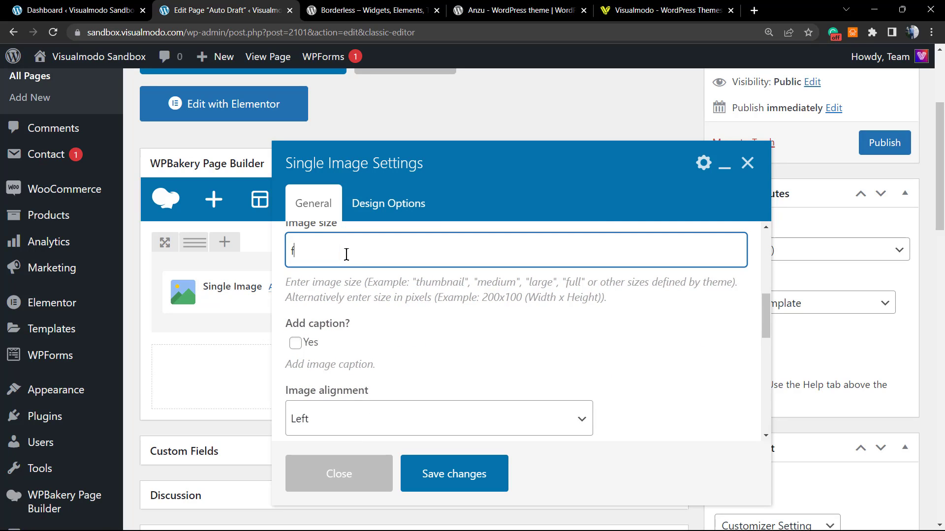
type("ull")
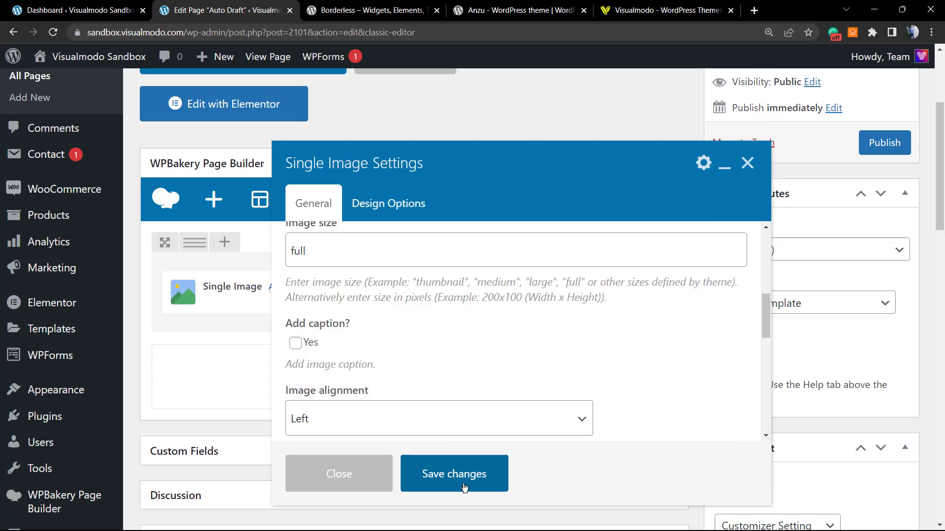
left_click(454, 474)
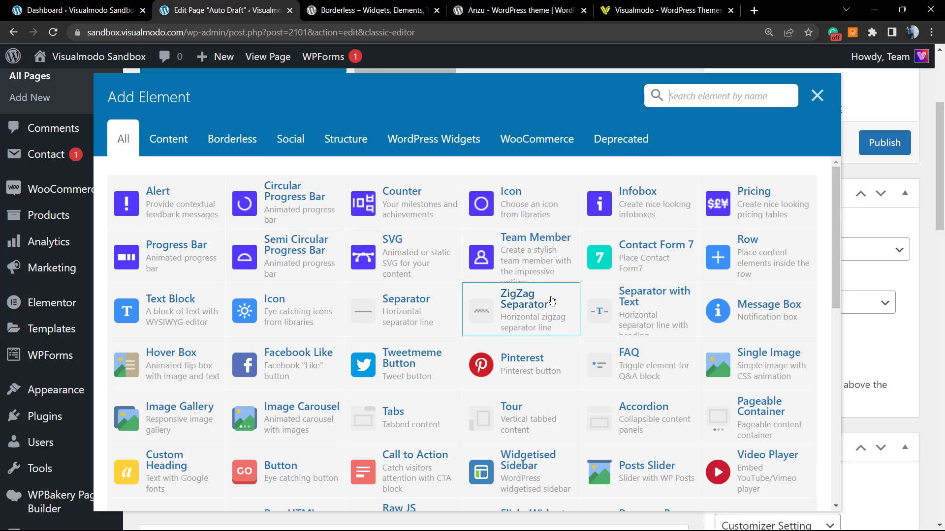
Add a Text Block with placeholder paragraphs beside the Single Image.
type("y")
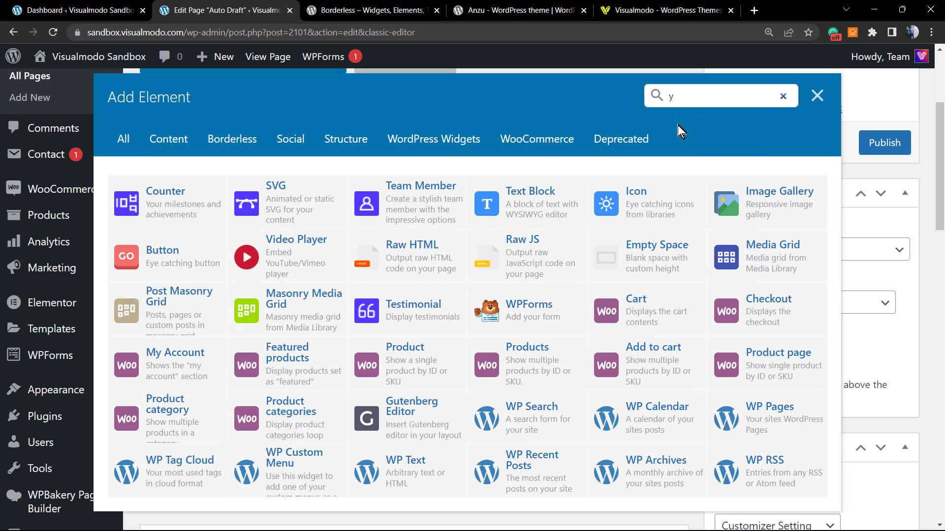
left_click(783, 96)
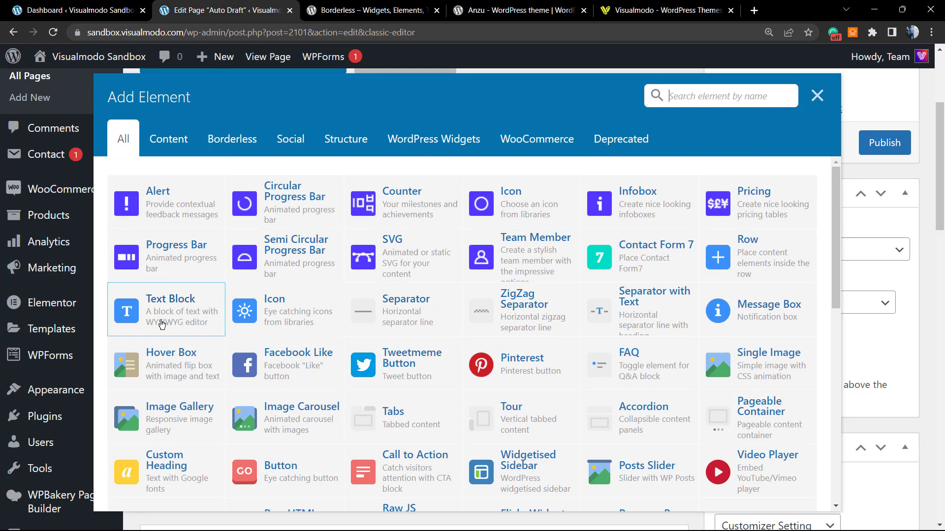
left_click(166, 310)
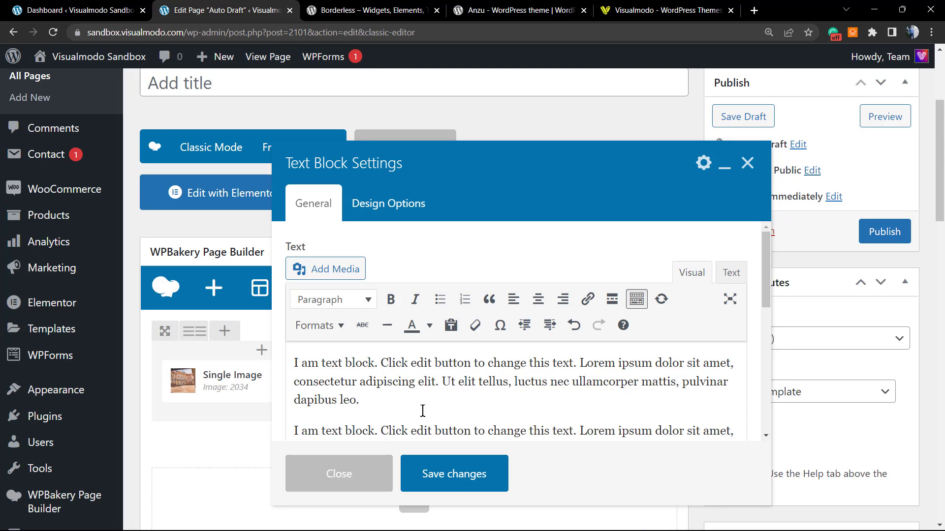
left_click(338, 473)
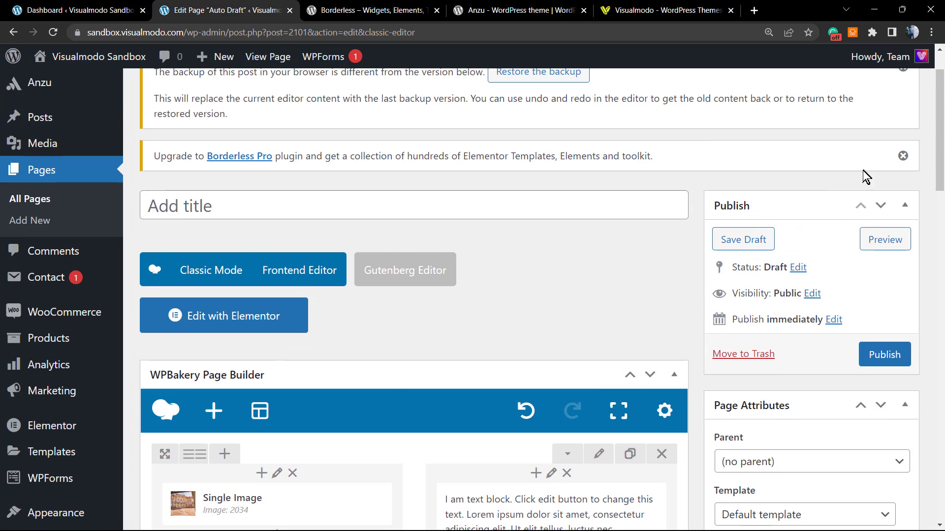
left_click(884, 239)
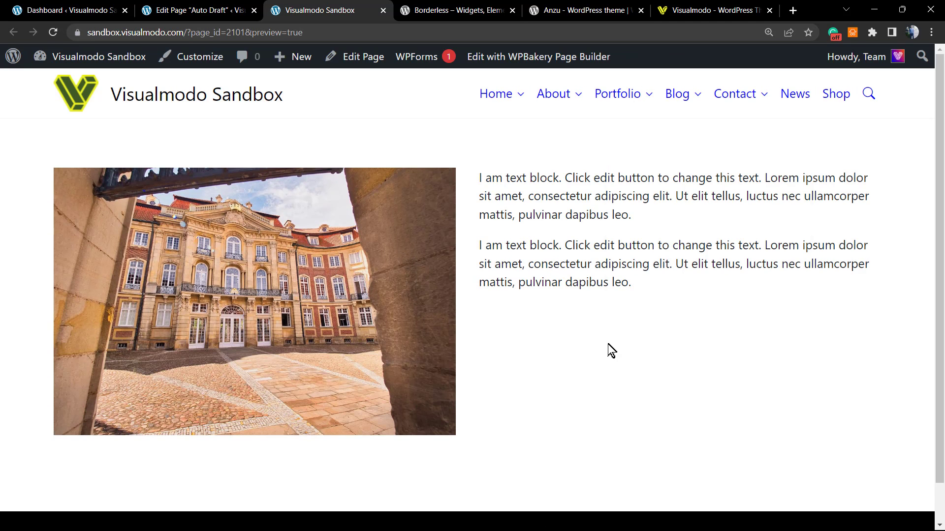
mouse_move(413, 278)
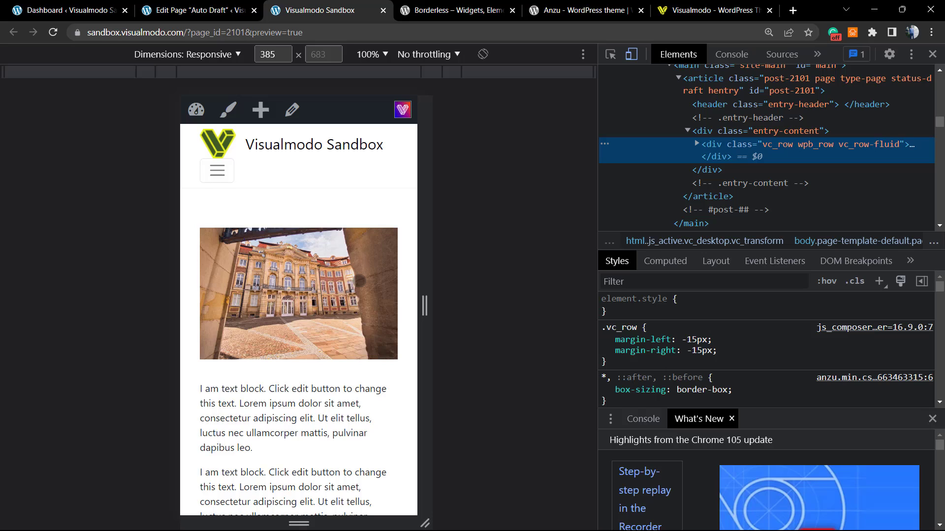
Scroll through the draft preview showing the image beside the placeholder text.
scroll("down", 3)
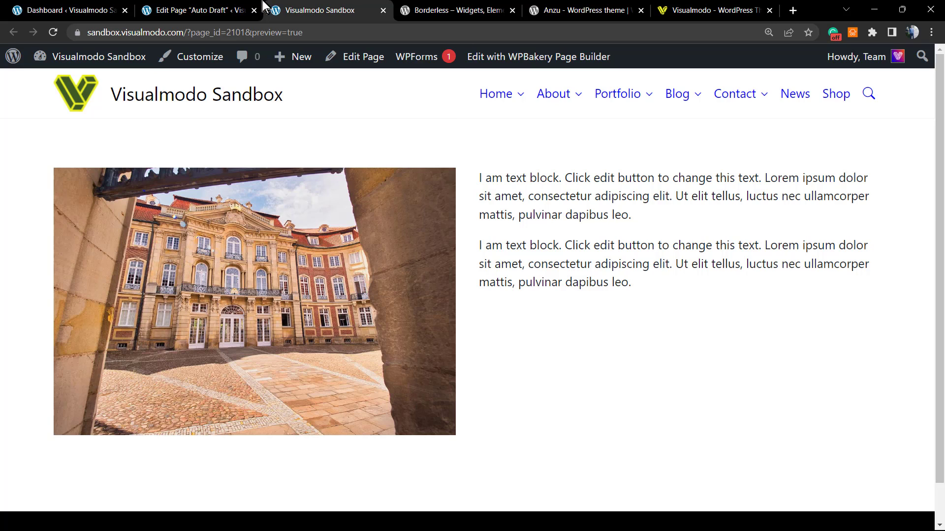
Return to the Edit Page tab and scroll down to the image-and-text row.
left_click(193, 10)
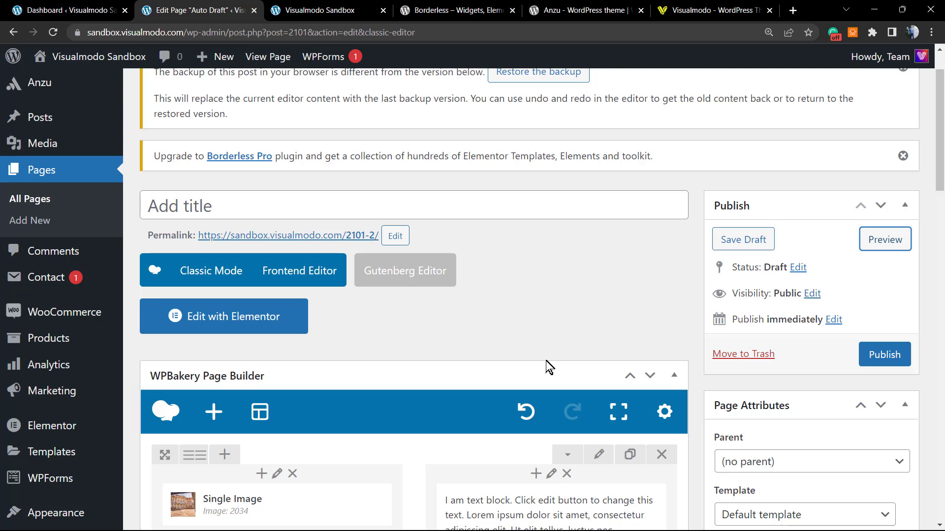
mouse_move(524, 306)
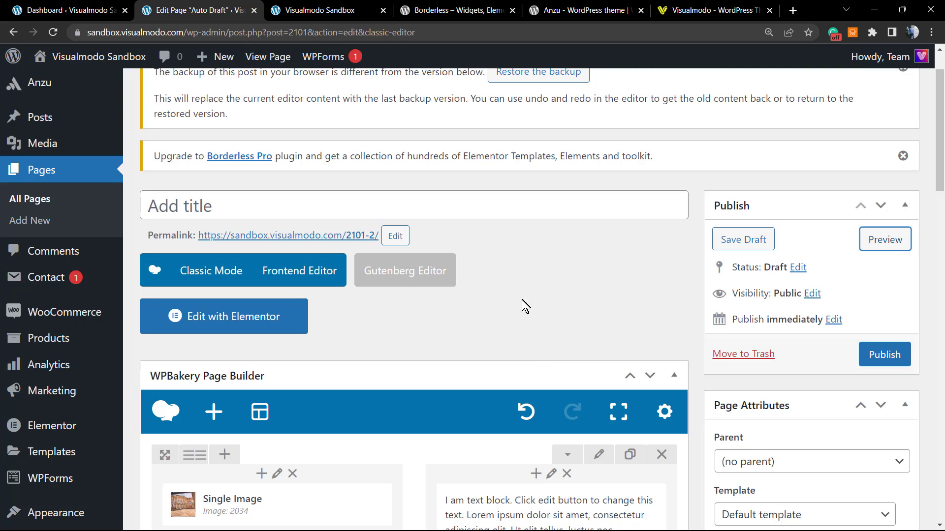
mouse_move(421, 357)
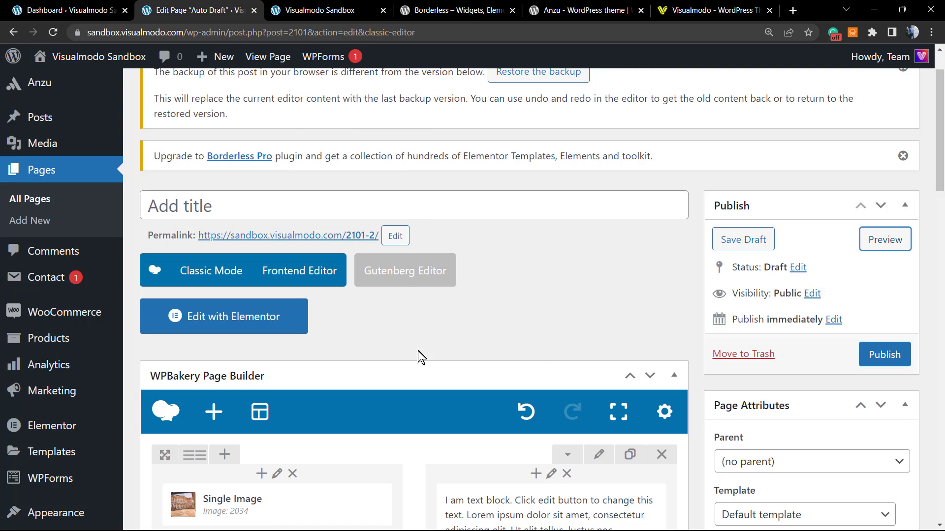
scroll("down", 3)
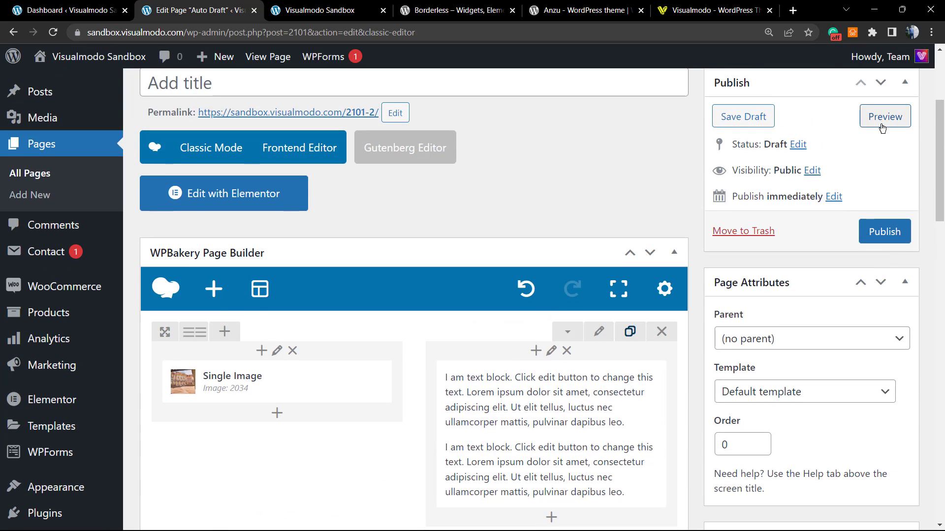
Preview the page and scroll to the mirrored second row of text and image.
left_click(884, 115)
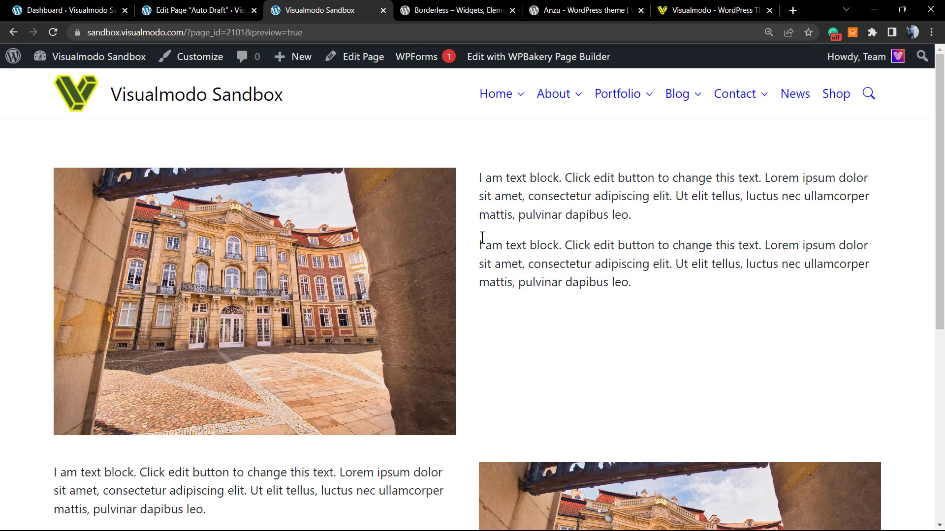
mouse_move(486, 248)
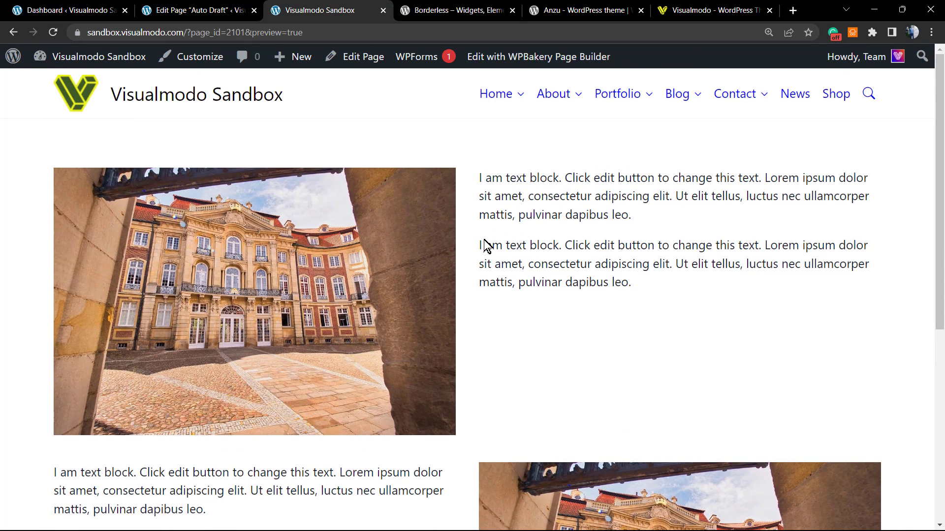
scroll("down", 3)
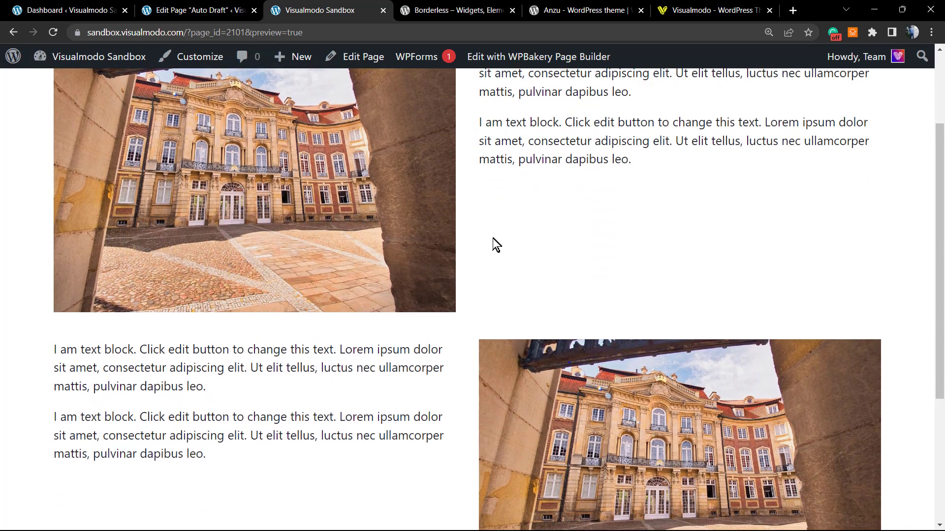
scroll("down", 3)
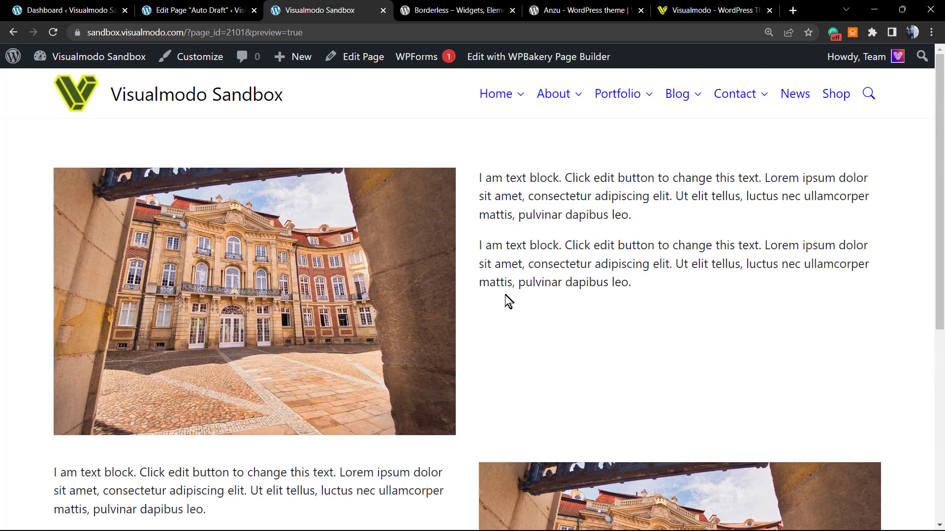
Inspect the preview at phone width in DevTools, scrolling through the stacked layout.
right_click(509, 301)
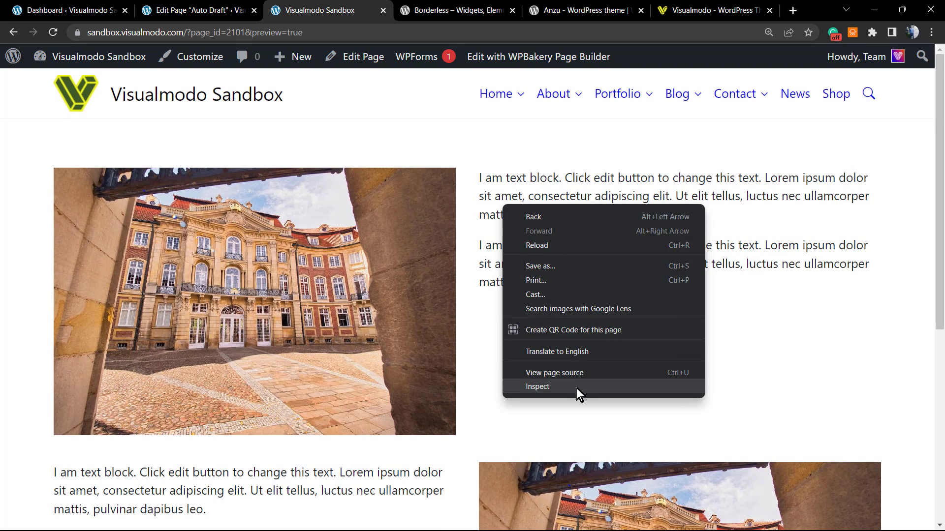
left_click(537, 386)
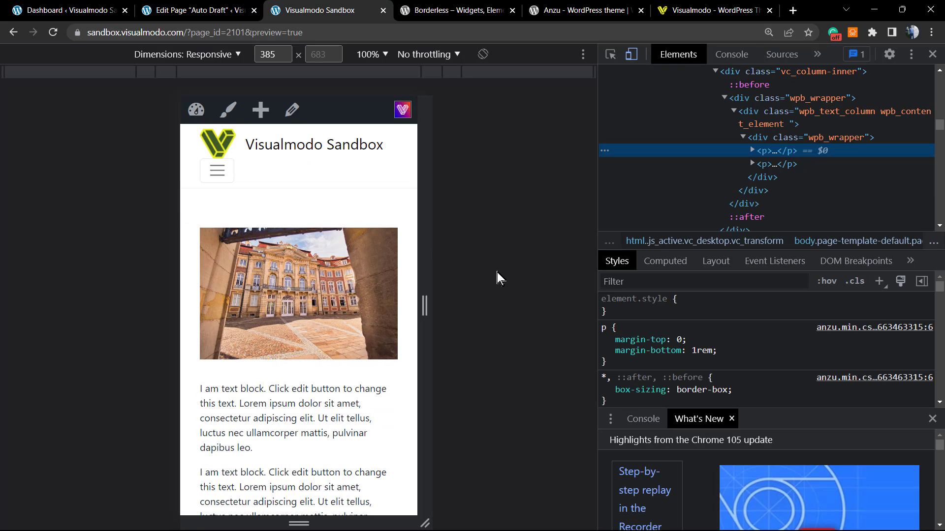
scroll("down", 3)
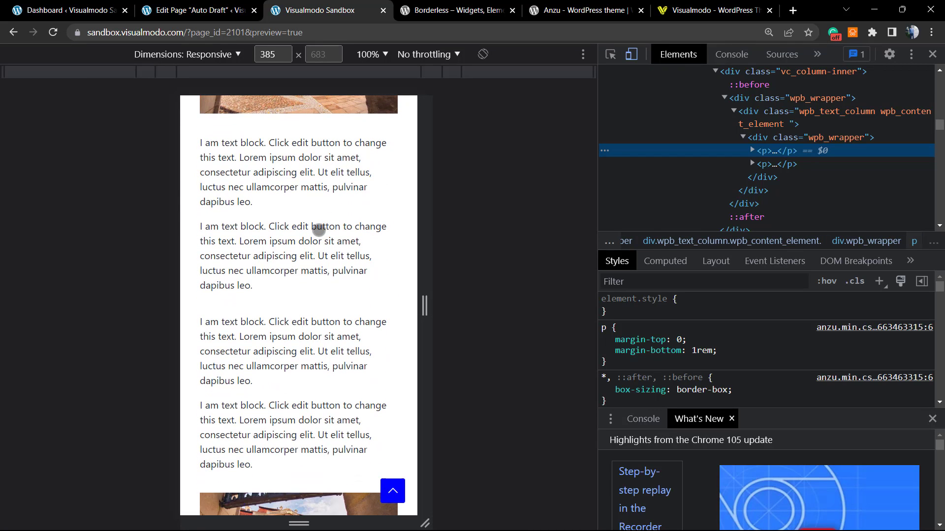
scroll("down", 3)
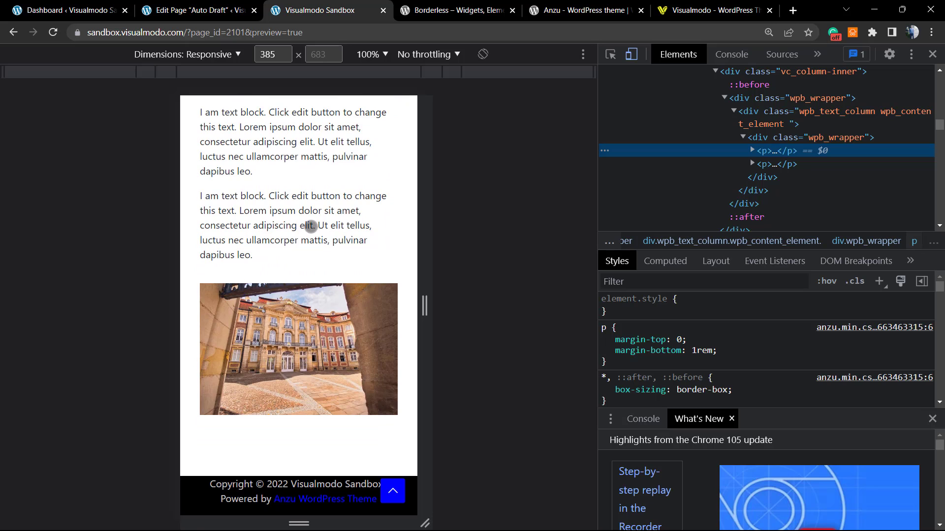
scroll("up", 3)
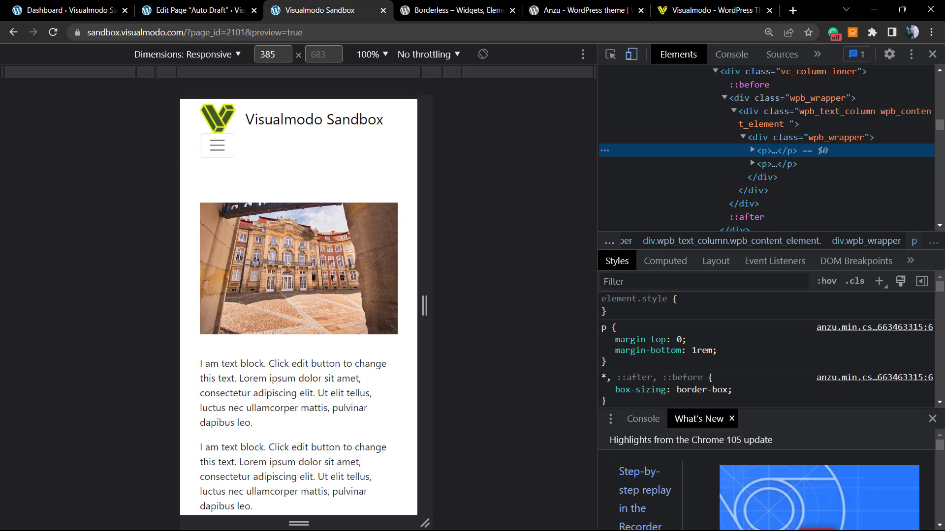
scroll("down", 3)
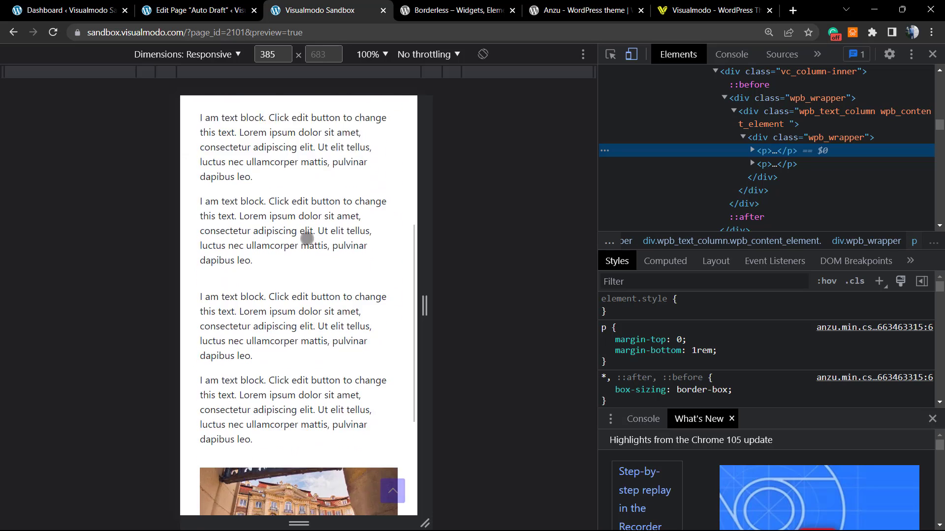
scroll("down", 3)
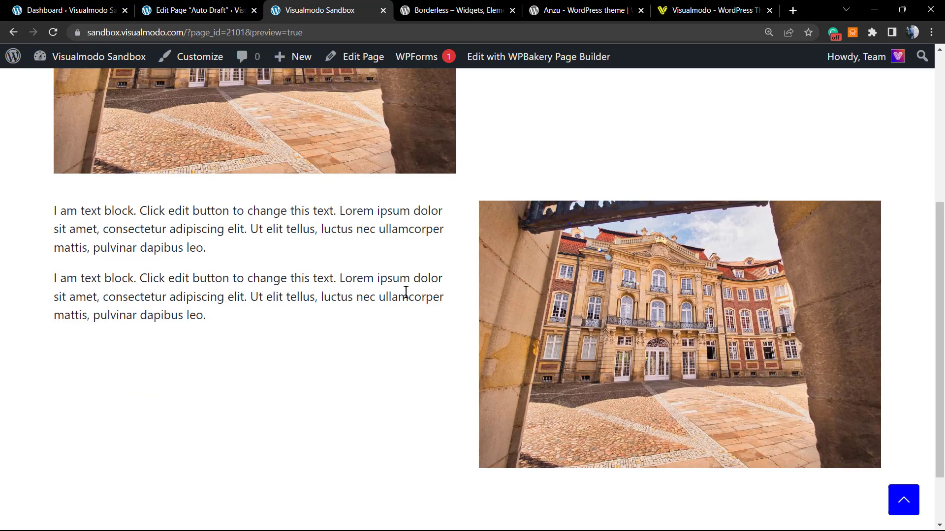
Replace the second row's Single Image with the mountain lake photo and save.
left_click(416, 56)
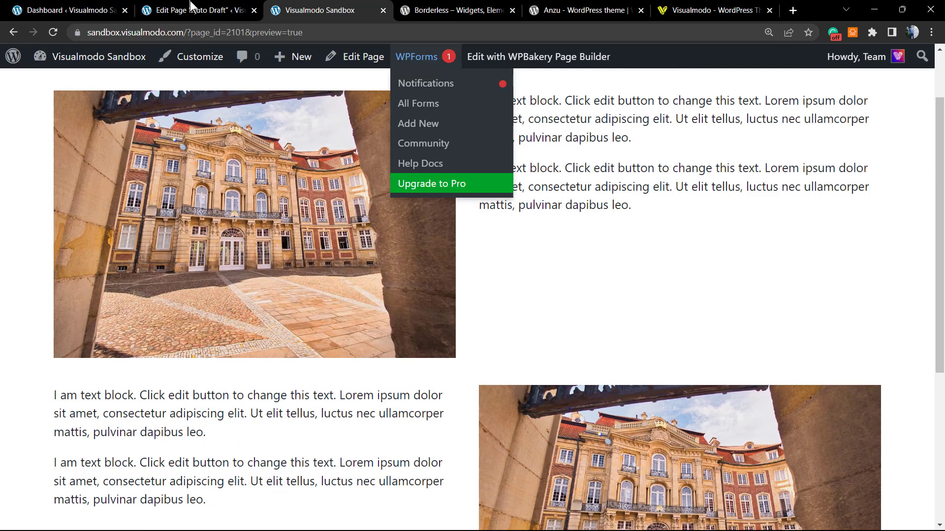
left_click(193, 11)
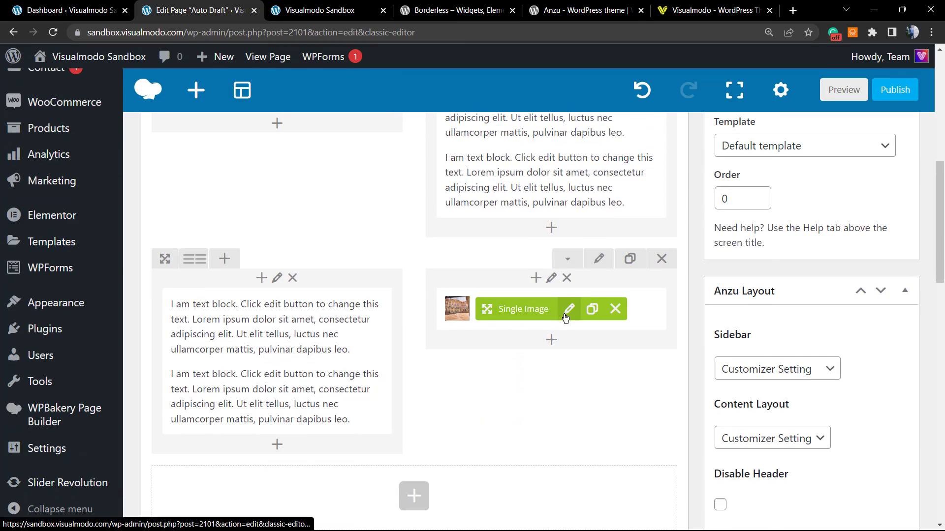
left_click(569, 309)
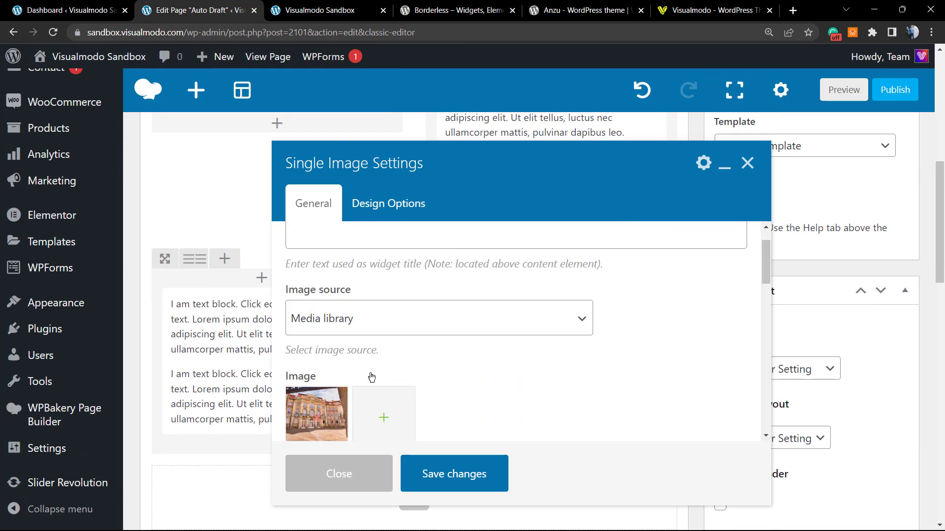
left_click(384, 418)
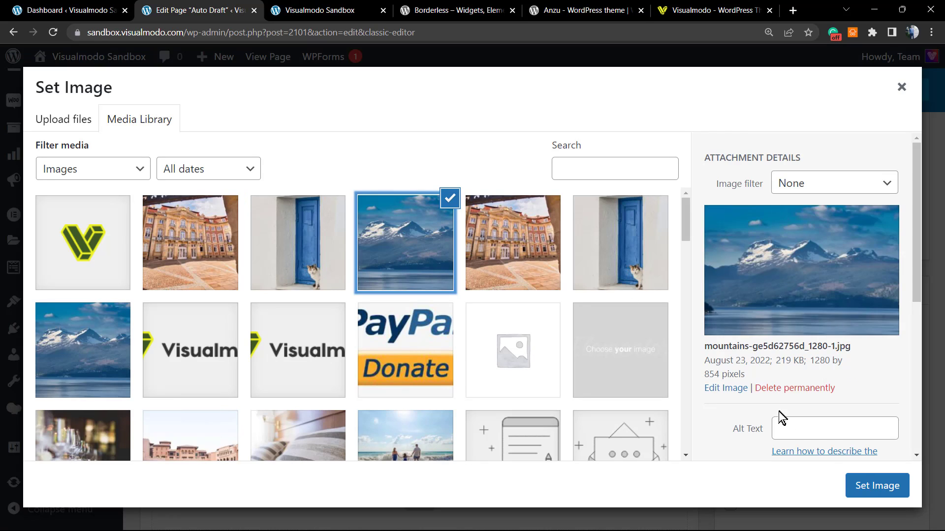
left_click(877, 486)
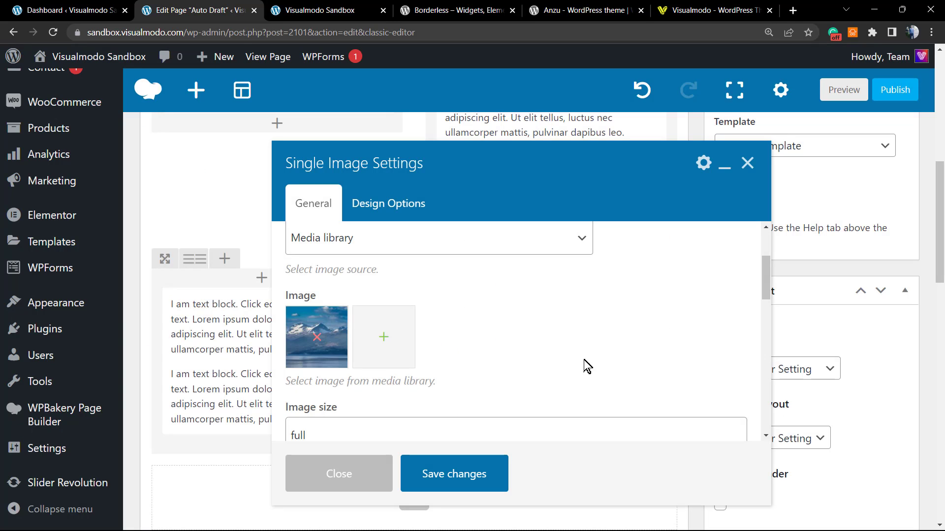
left_click(338, 474)
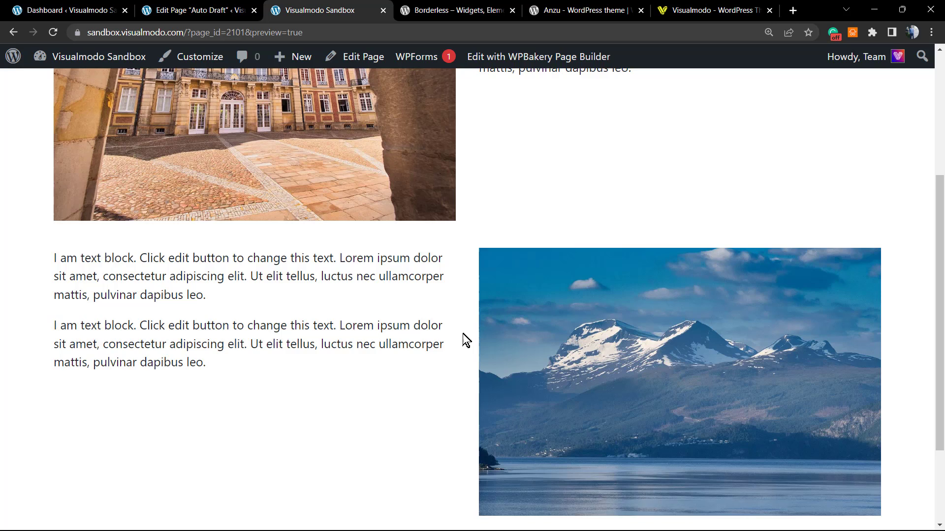
Scroll the preview to confirm the mountain photo, then return to the editor tab.
scroll("down", 3)
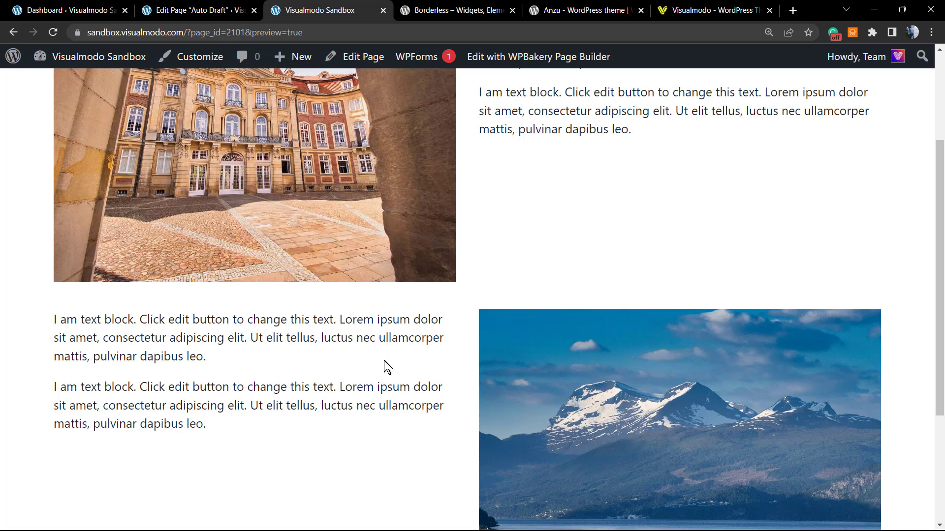
mouse_move(579, 357)
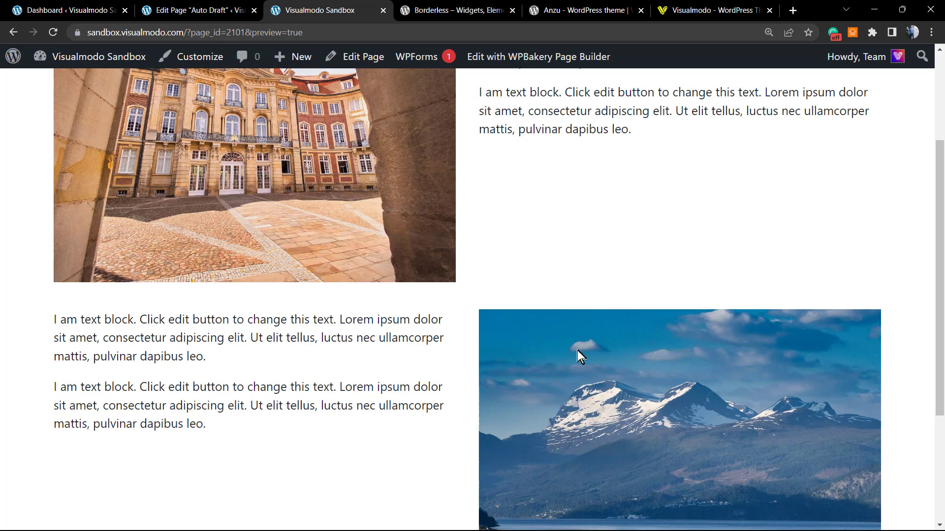
mouse_move(467, 365)
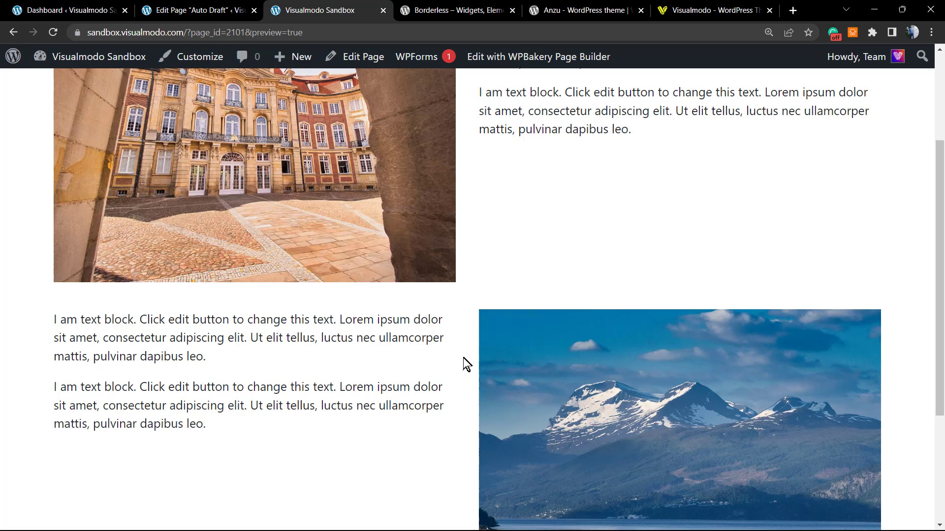
left_click(193, 11)
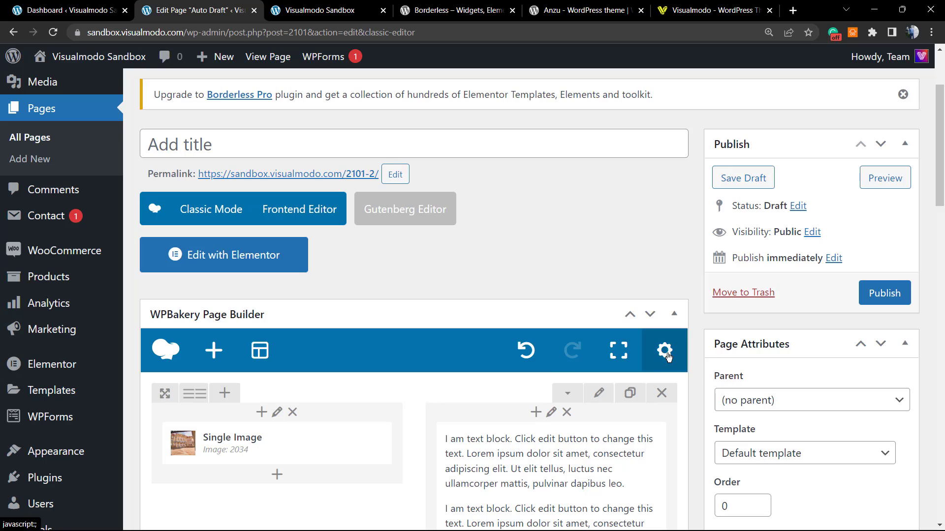
mouse_move(674, 352)
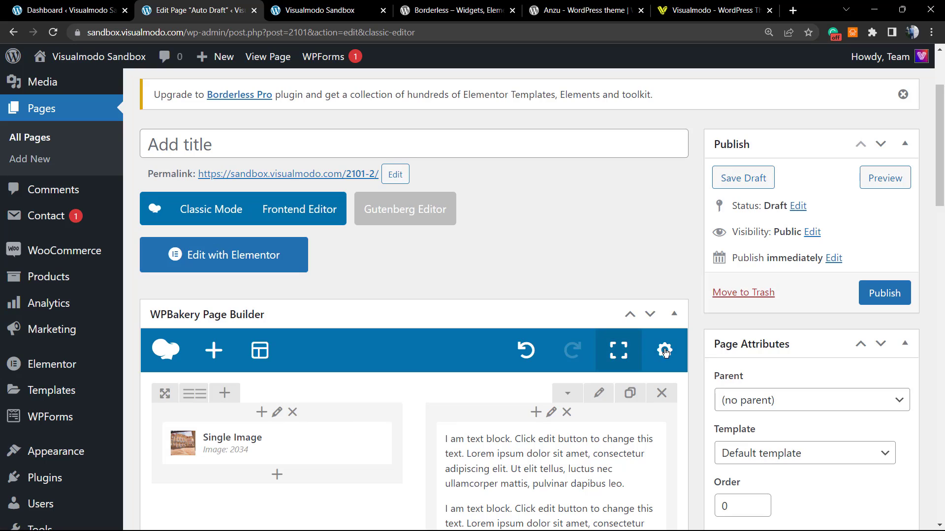
mouse_move(665, 351)
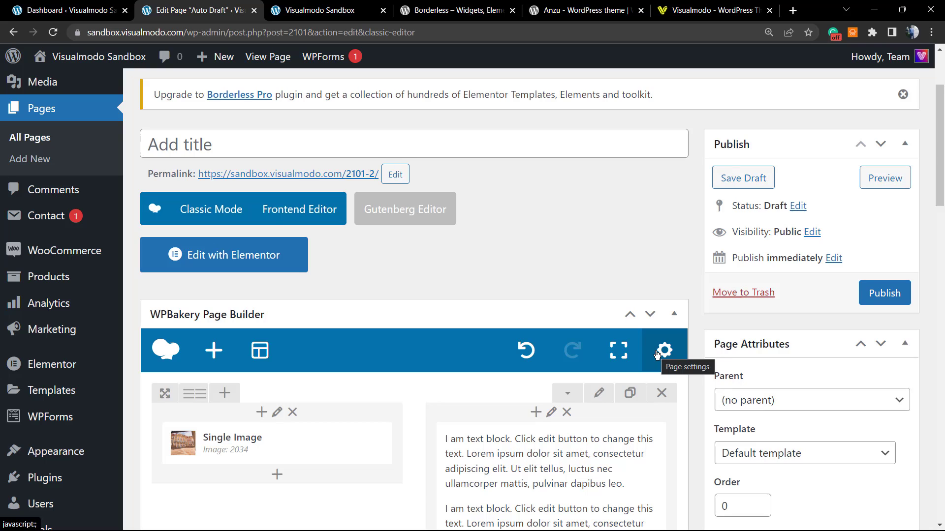
Add a 769px media query making .swap-on-mobile a reversed flex column to page CSS, then save.
left_click(663, 350)
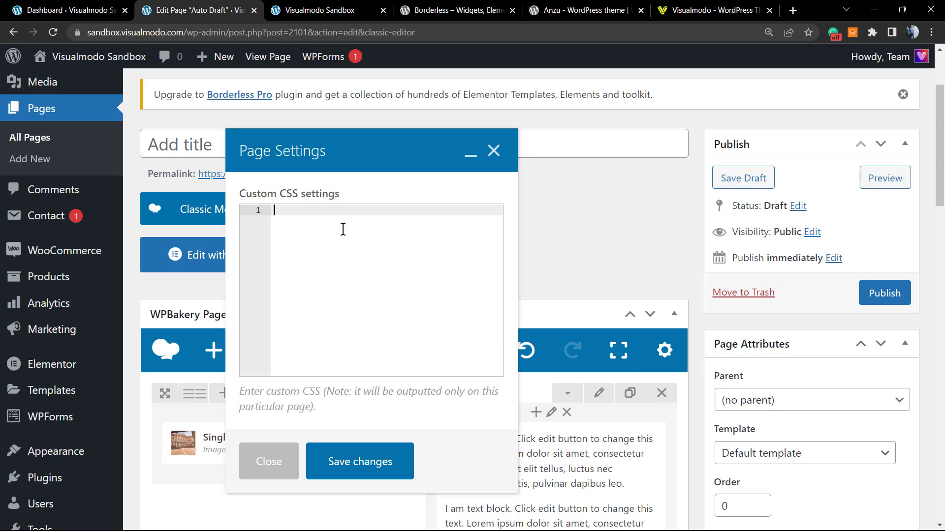
mouse_move(368, 226)
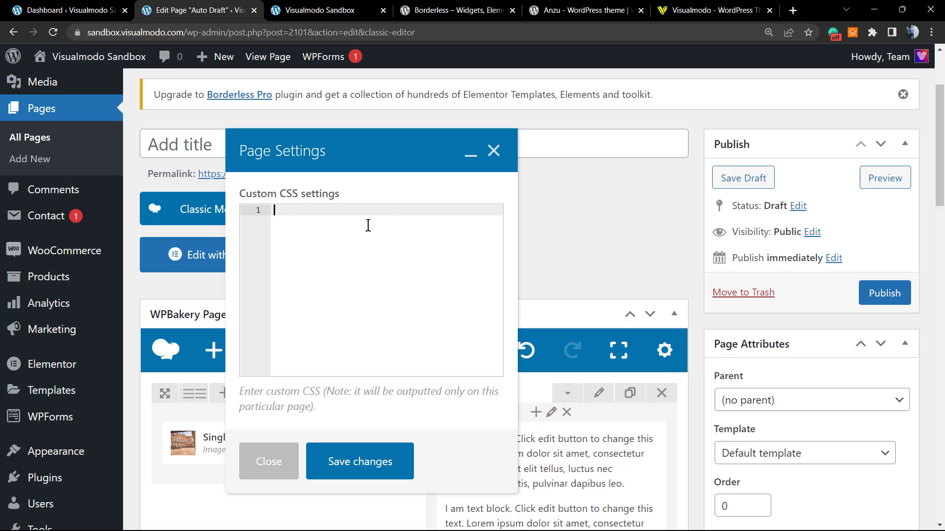
type("nec ullamcorper mattis, pulvinar dapibus leo.")
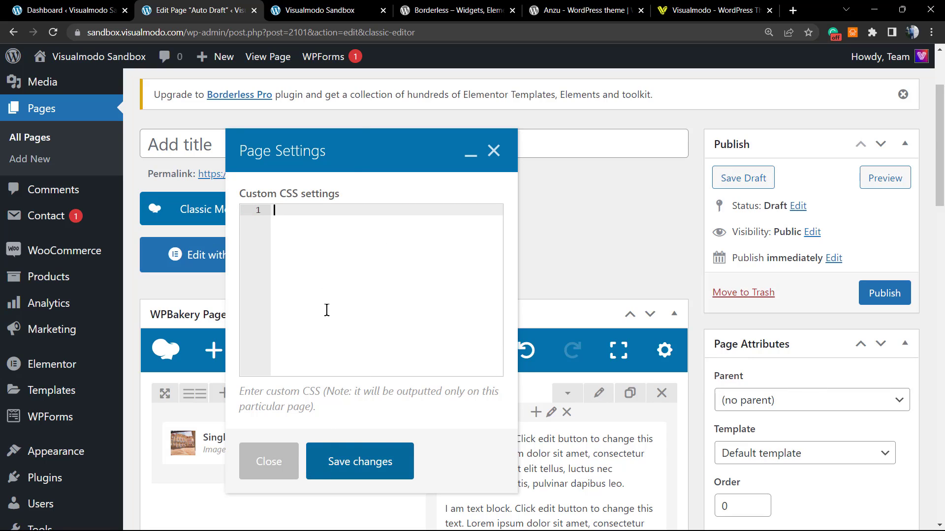
mouse_move(421, 296)
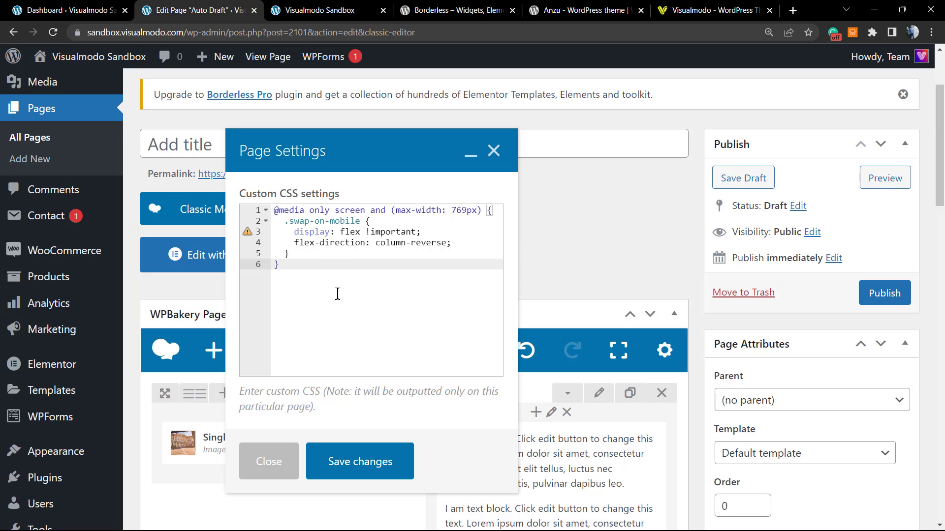
mouse_move(312, 269)
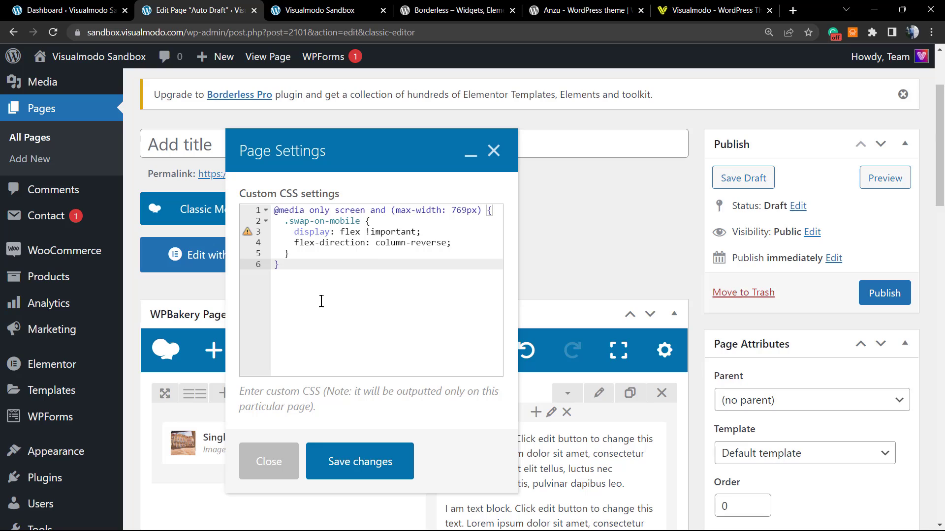
mouse_move(321, 311)
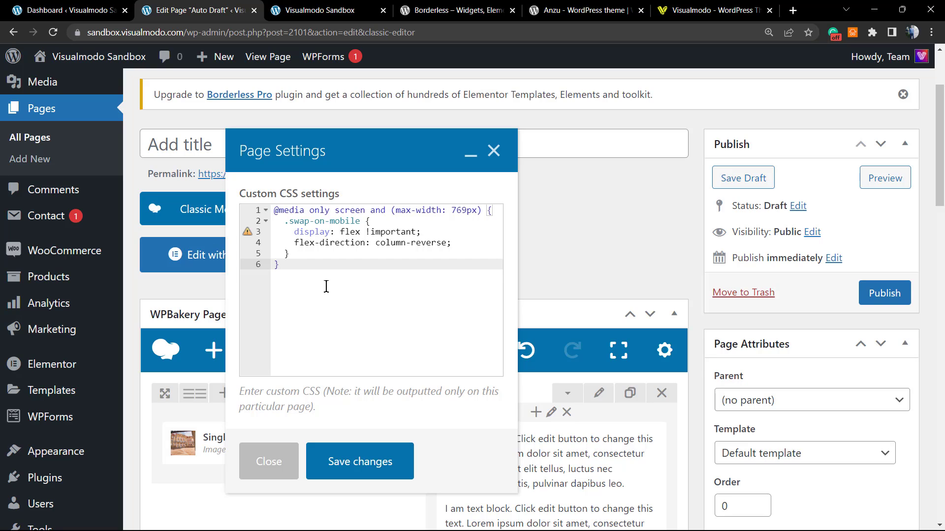
mouse_move(378, 226)
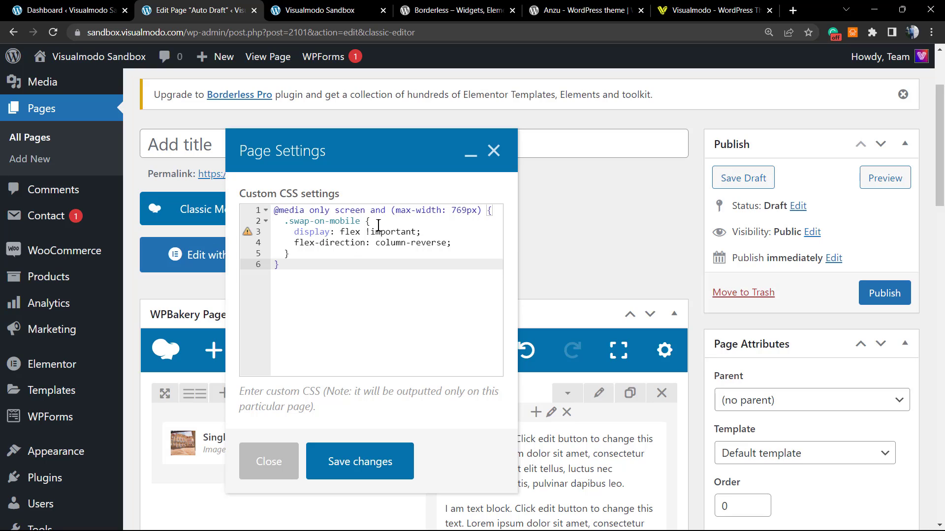
mouse_move(378, 266)
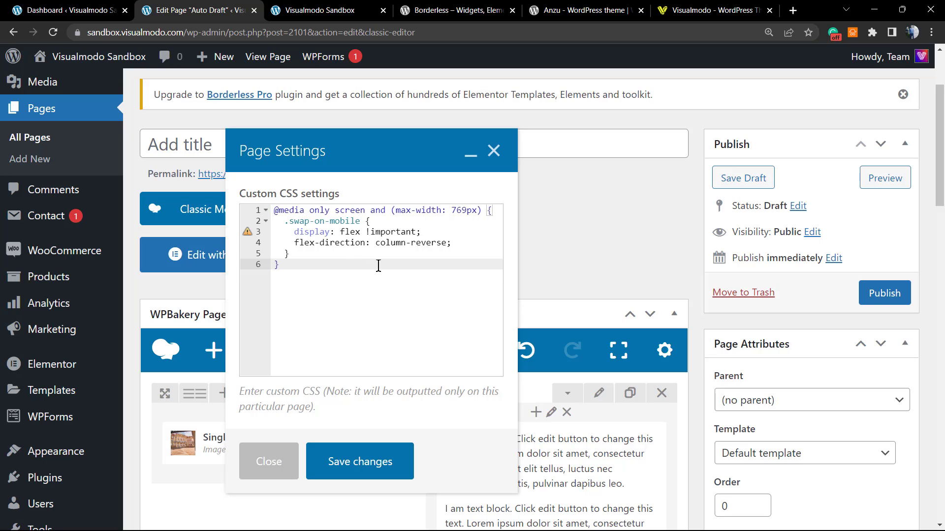
left_click(277, 211)
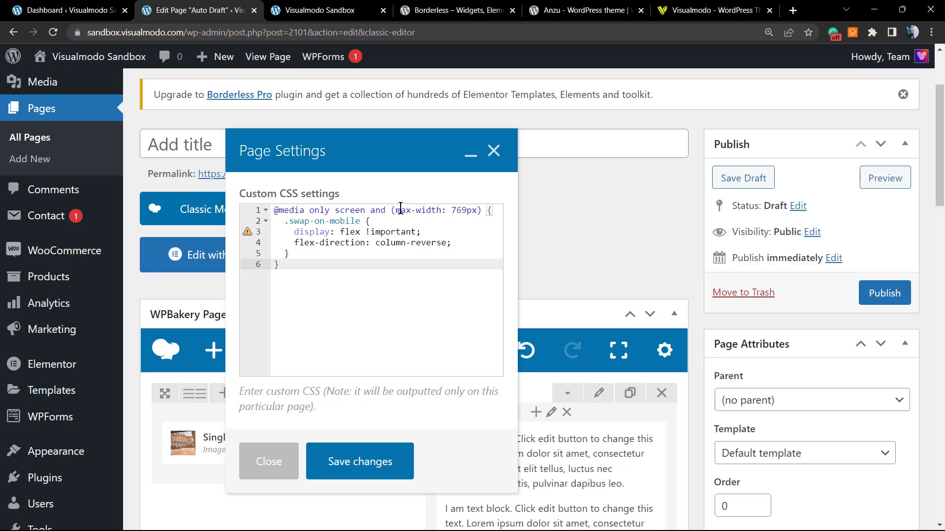
double_click(460, 210)
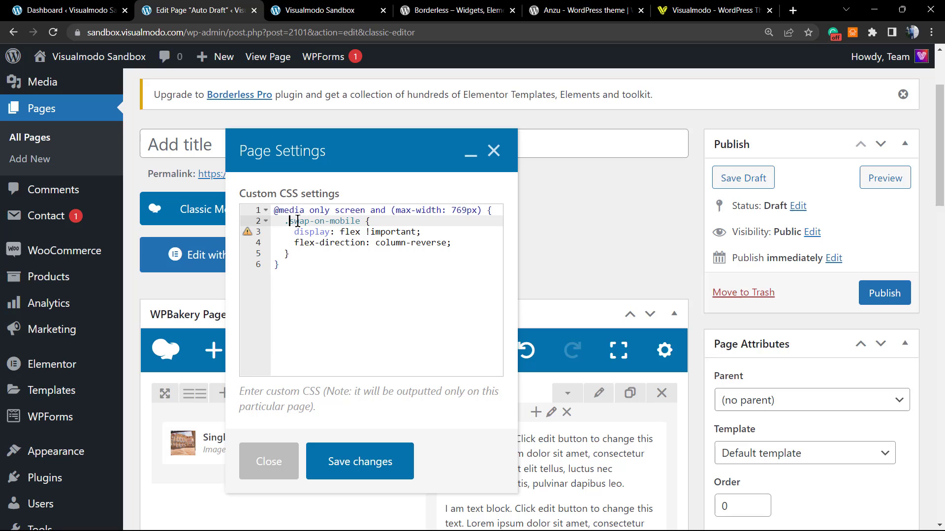
double_click(325, 221)
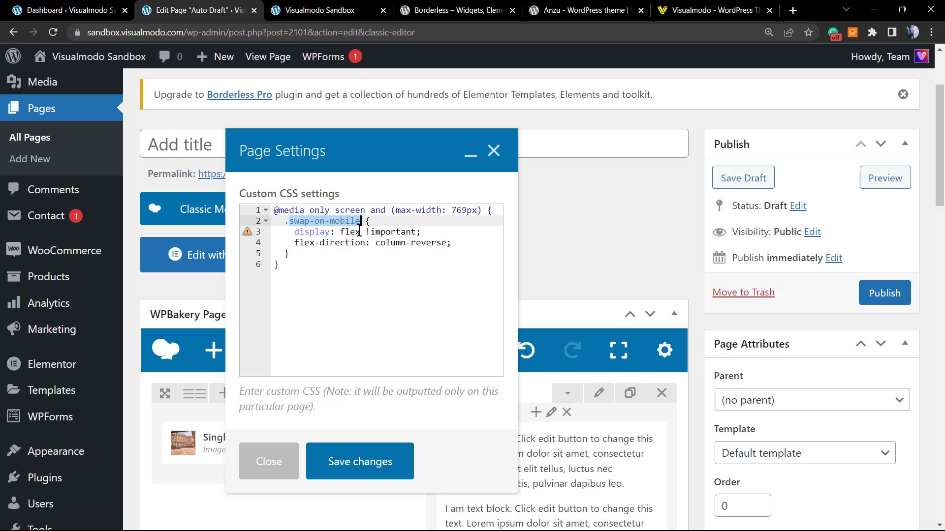
mouse_move(247, 231)
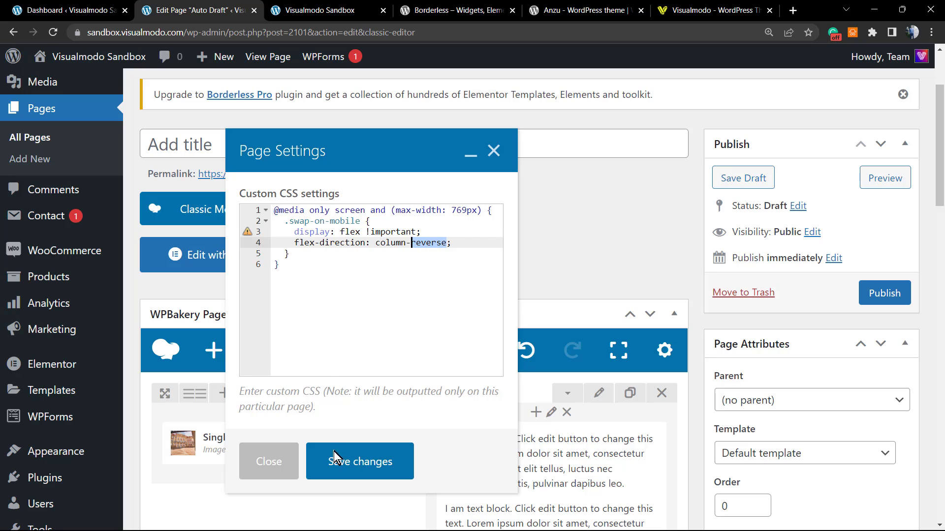
left_click(360, 461)
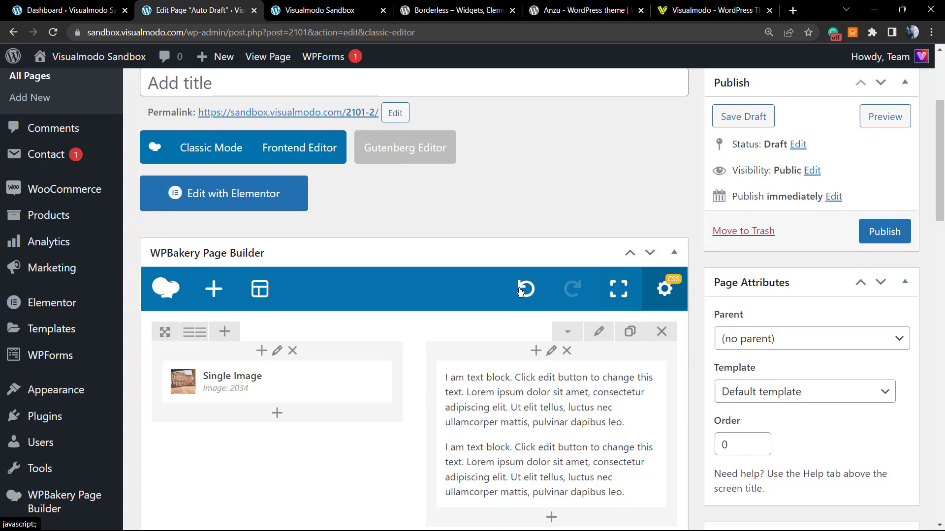
Give the second row the extra class swap-on-mobile, save it, and preview the page.
scroll("down", 3)
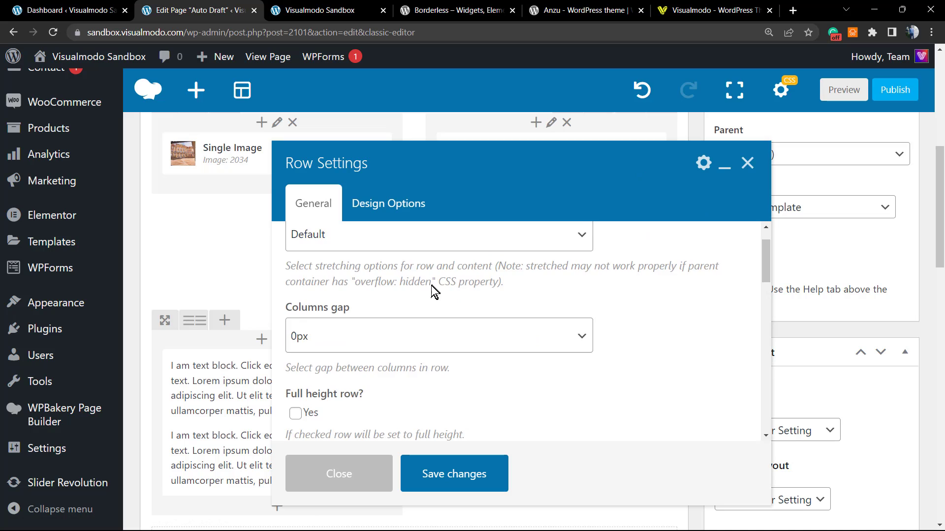
scroll("down", 3)
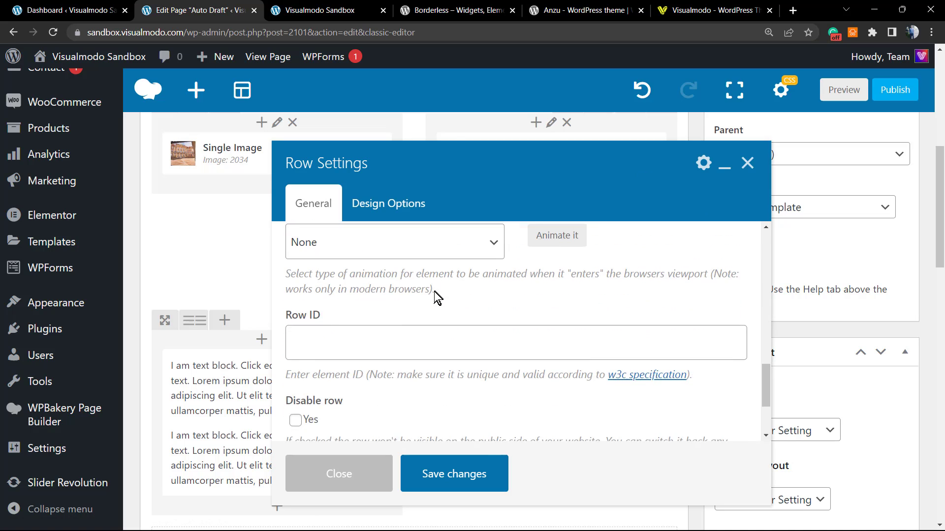
scroll("down", 3)
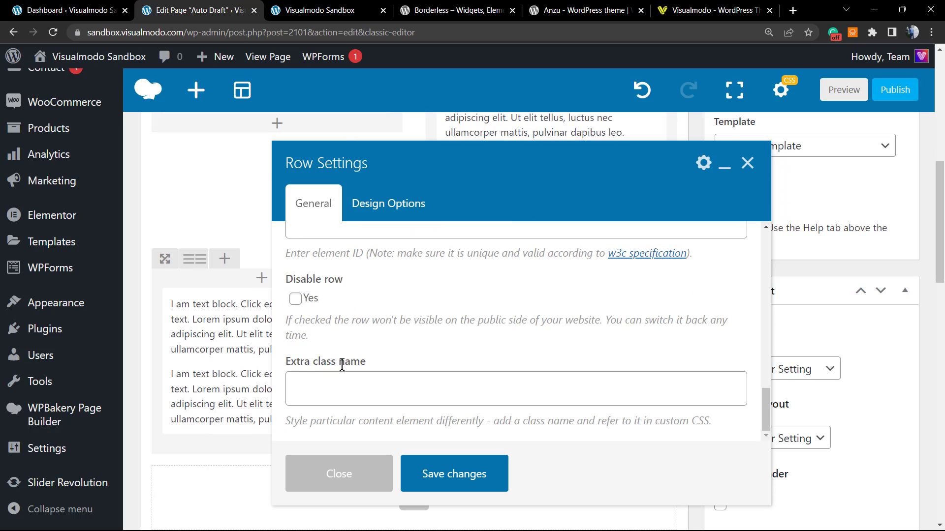
type("swap-on-mobile")
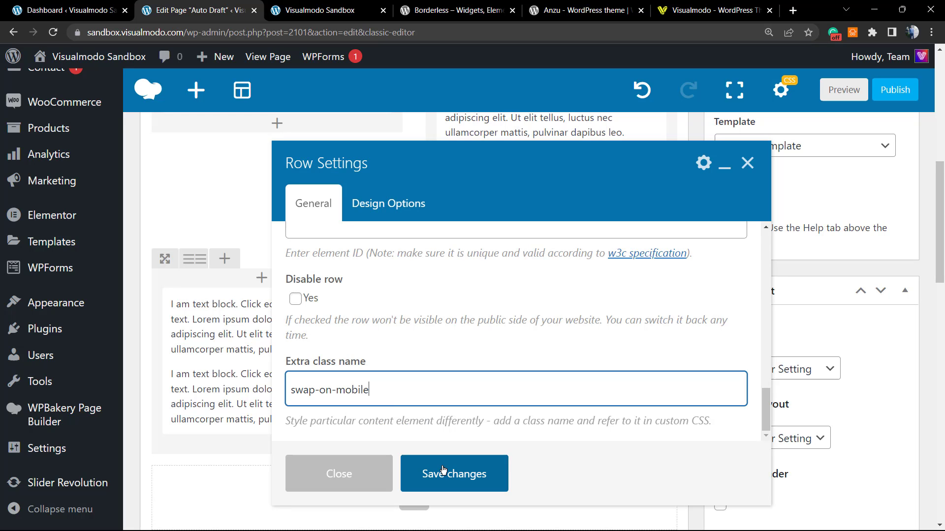
left_click(454, 473)
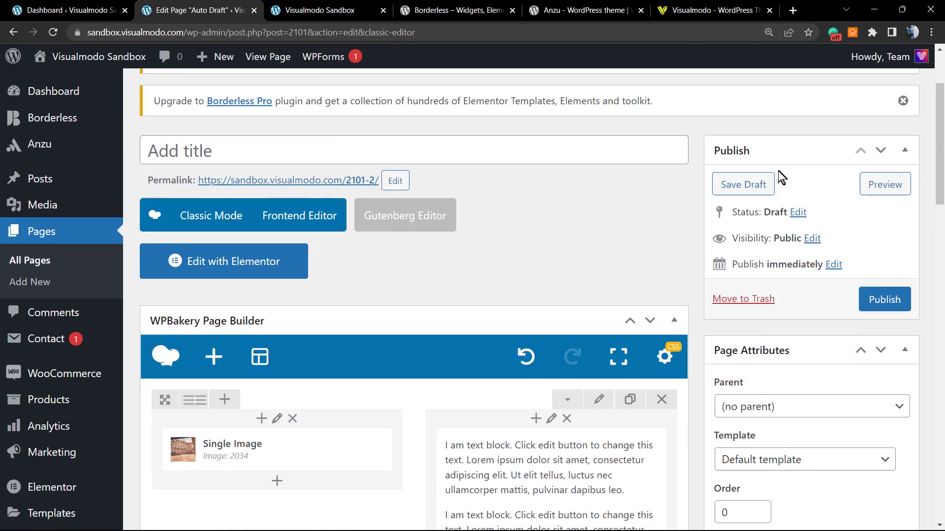
left_click(884, 184)
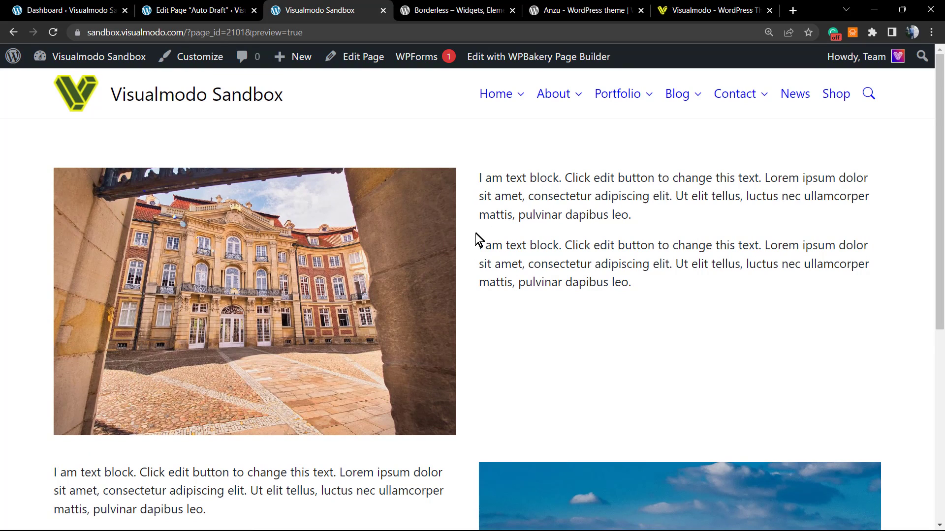
Open Chrome DevTools on the page preview through the right-click Inspect option.
right_click(477, 238)
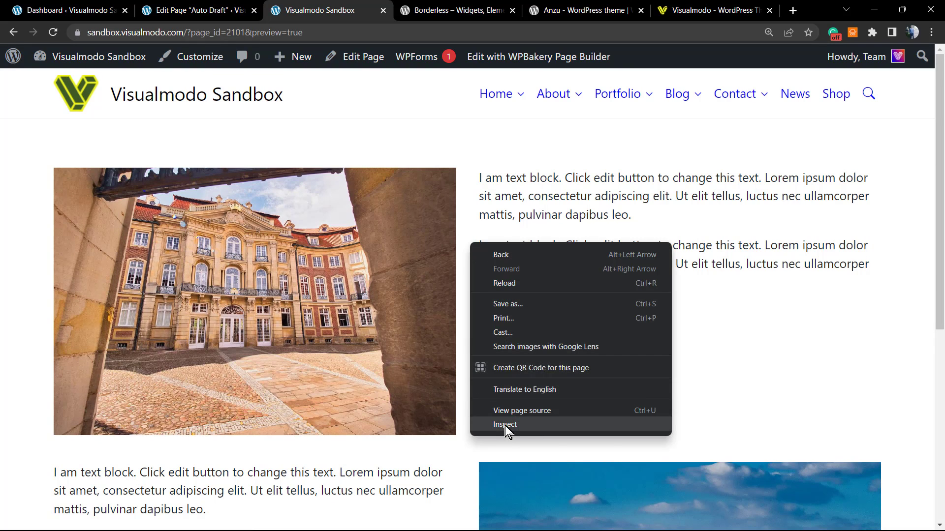
left_click(505, 424)
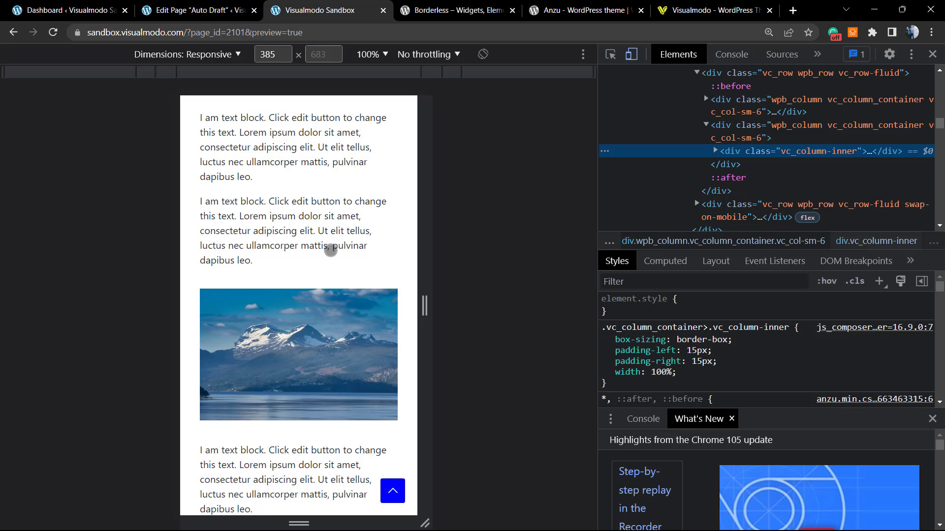
mouse_move(321, 258)
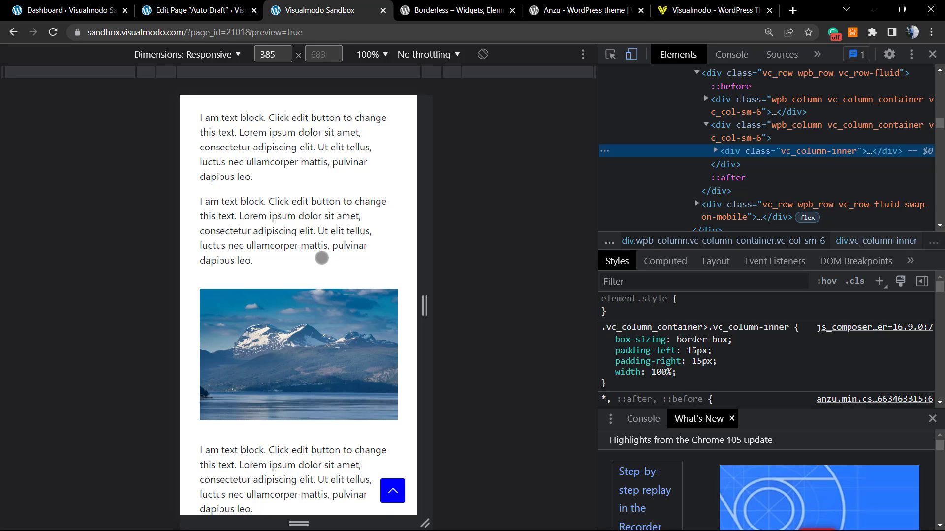
Scroll the phone-width preview to check the second row's order, then close DevTools.
scroll("down", 3)
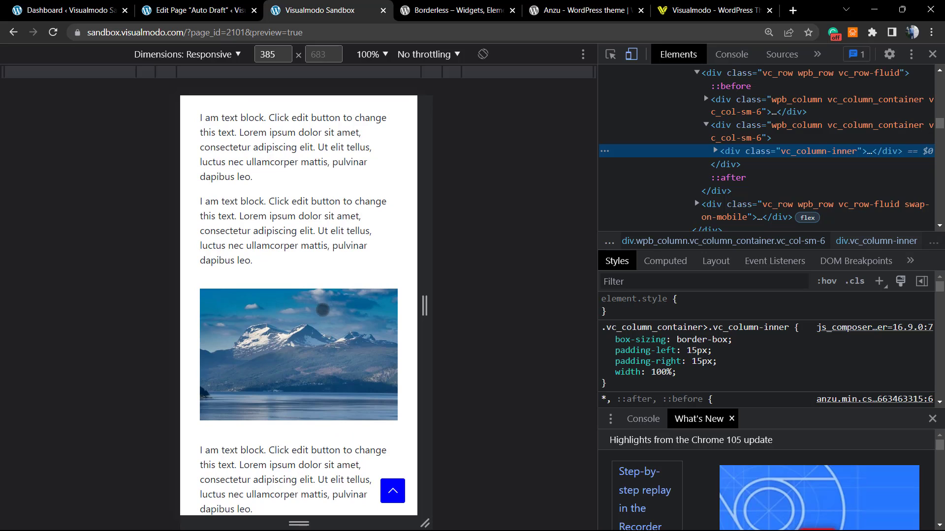
scroll("down", 3)
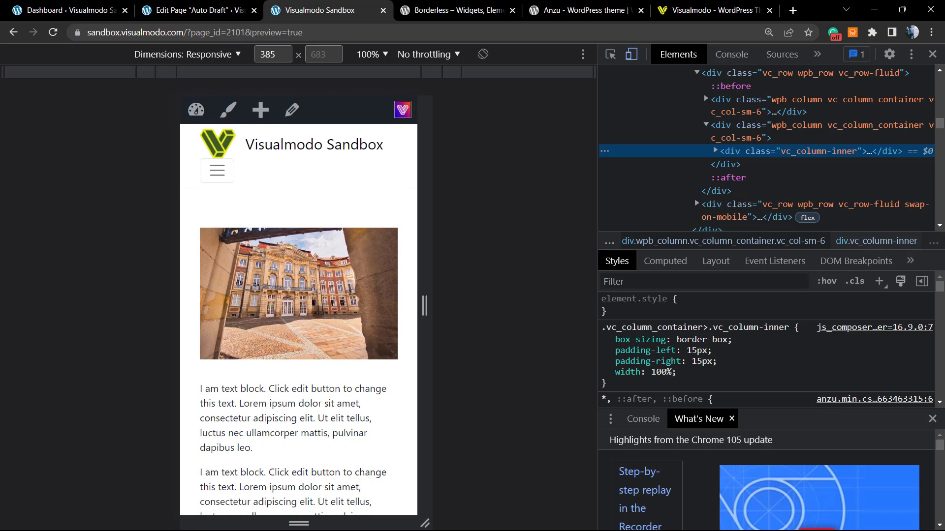
scroll("down", 3)
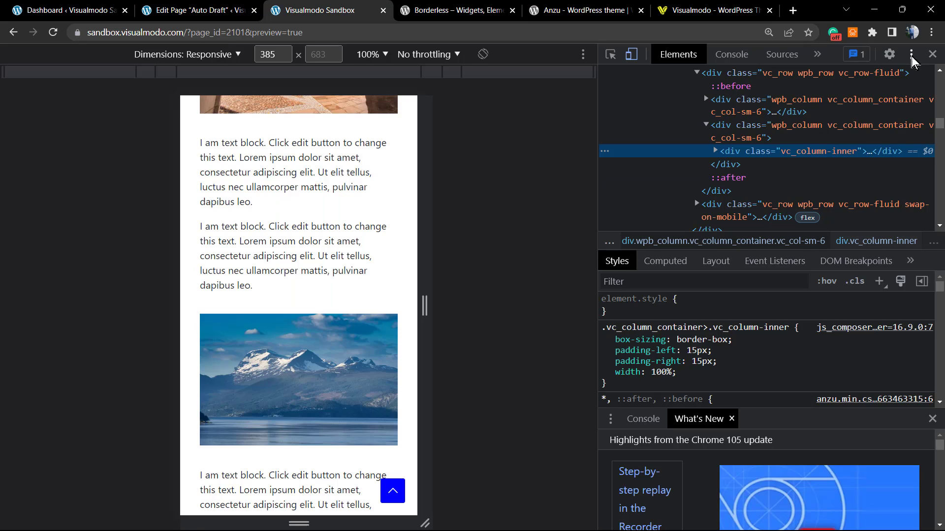
left_click(193, 10)
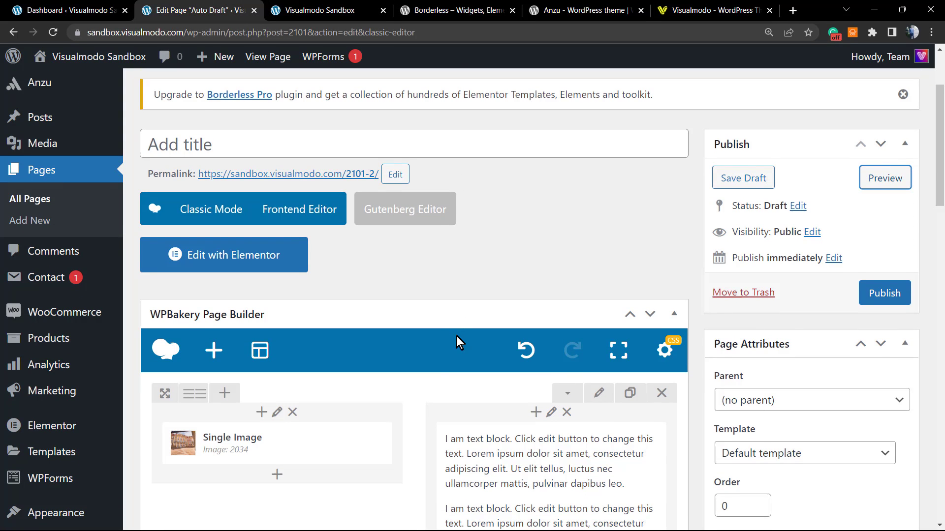
Scroll through the WPBakery builder layout in the page editor.
scroll("down", 3)
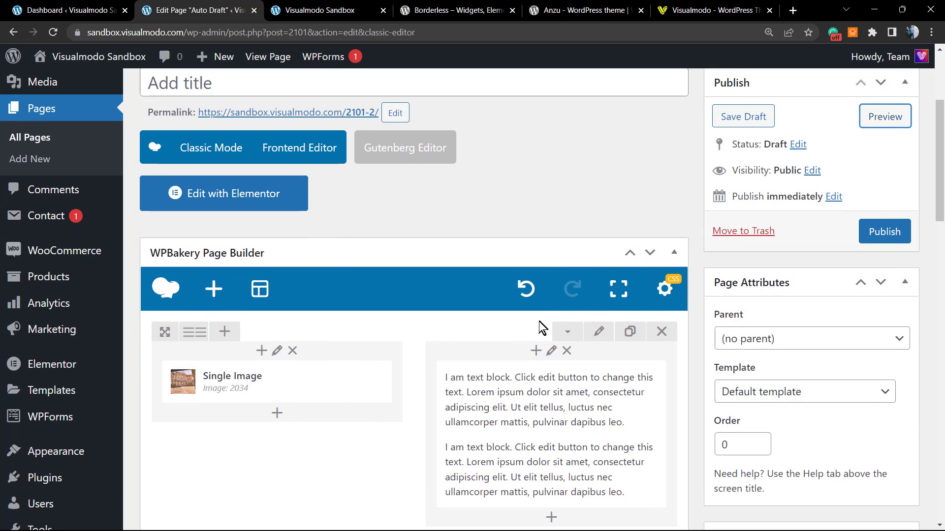
scroll("down", 3)
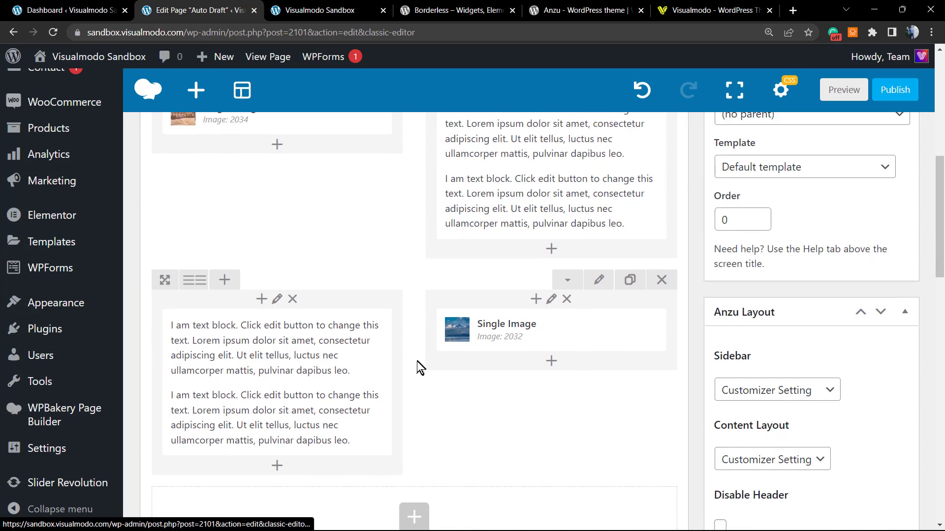
scroll("down", 3)
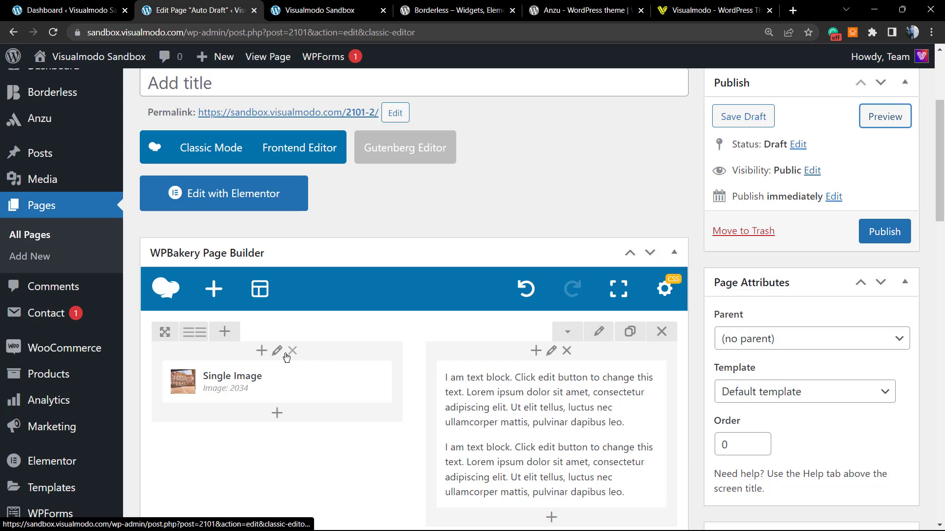
scroll("down", 3)
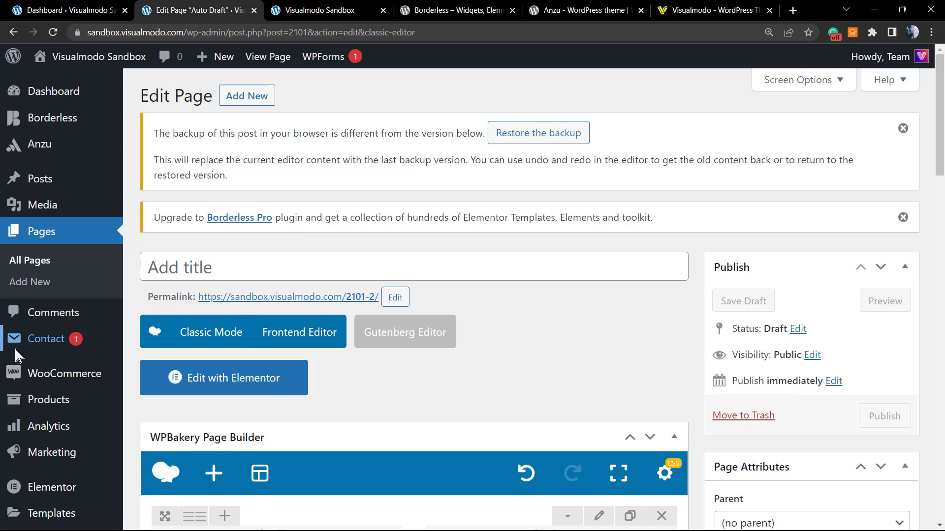
Open global Custom CSS settings in a new tab and reopen the page's Custom CSS settings.
scroll("down", 3)
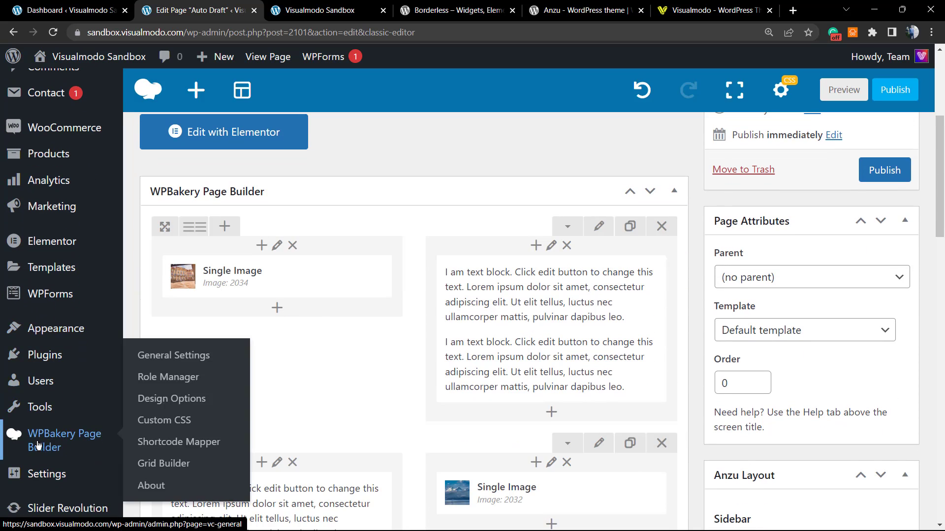
mouse_move(164, 420)
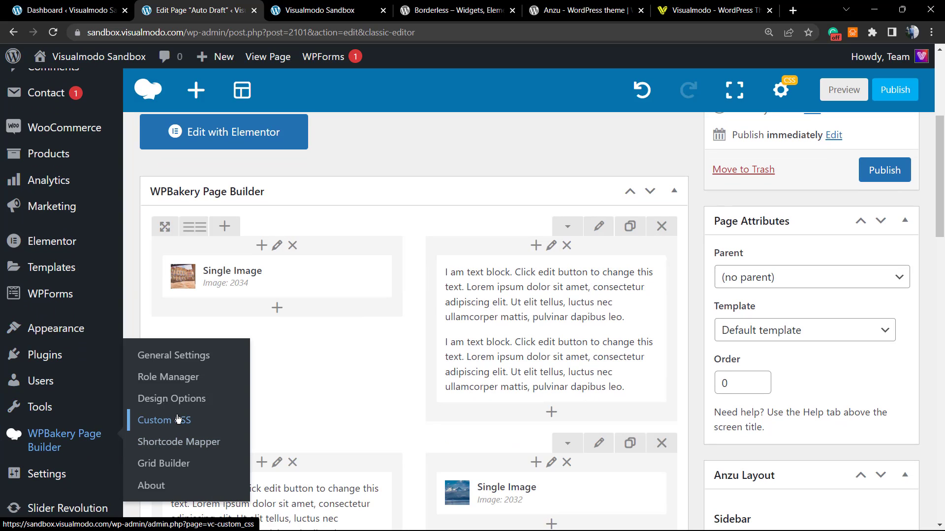
mouse_move(241, 326)
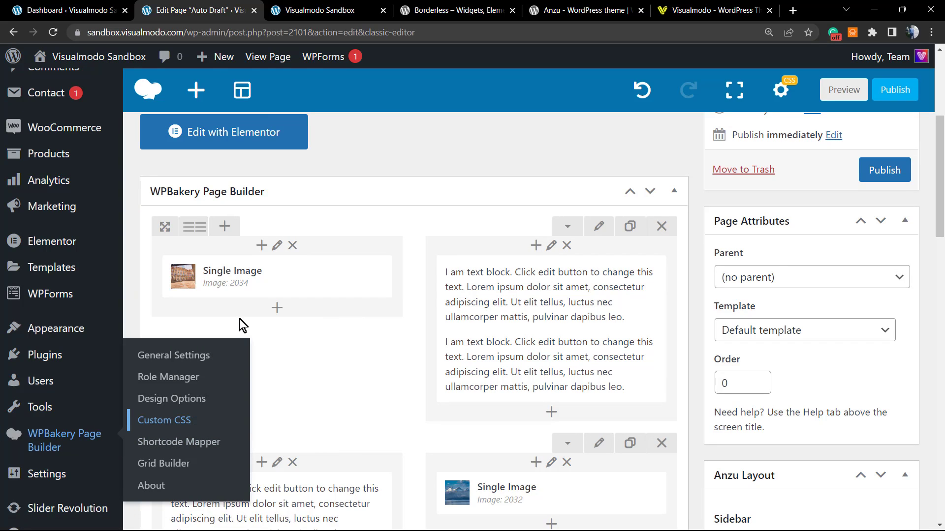
left_click(164, 420)
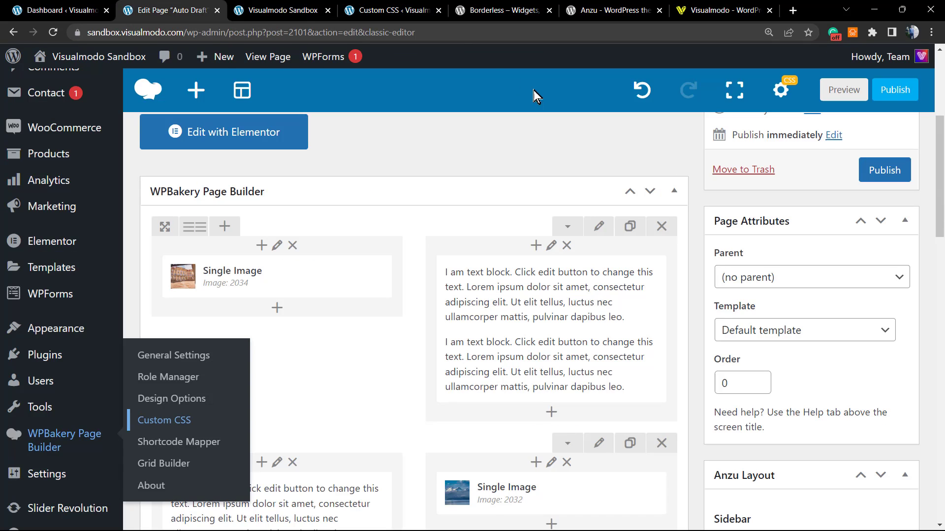
left_click(163, 419)
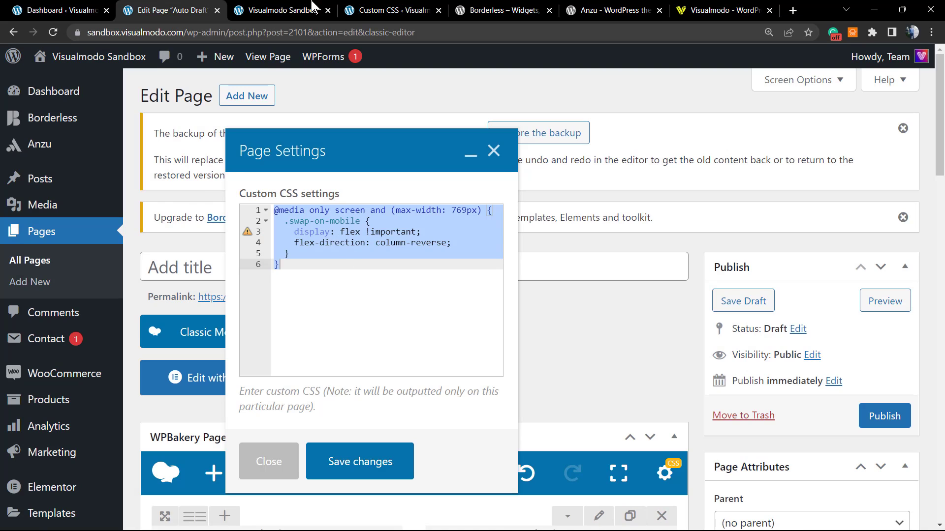
Review the global Custom CSS hide-add-to-cart rule, then close the page settings dialog.
left_click(392, 10)
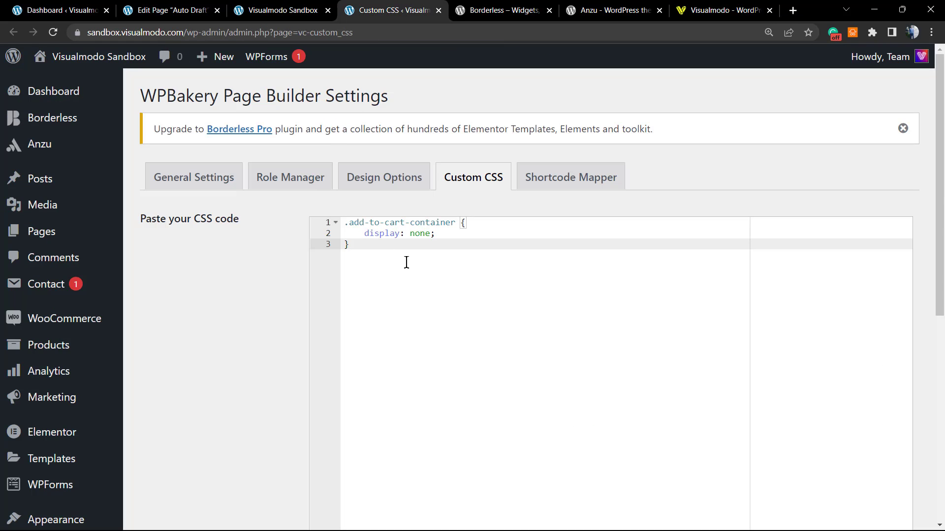
mouse_move(406, 261)
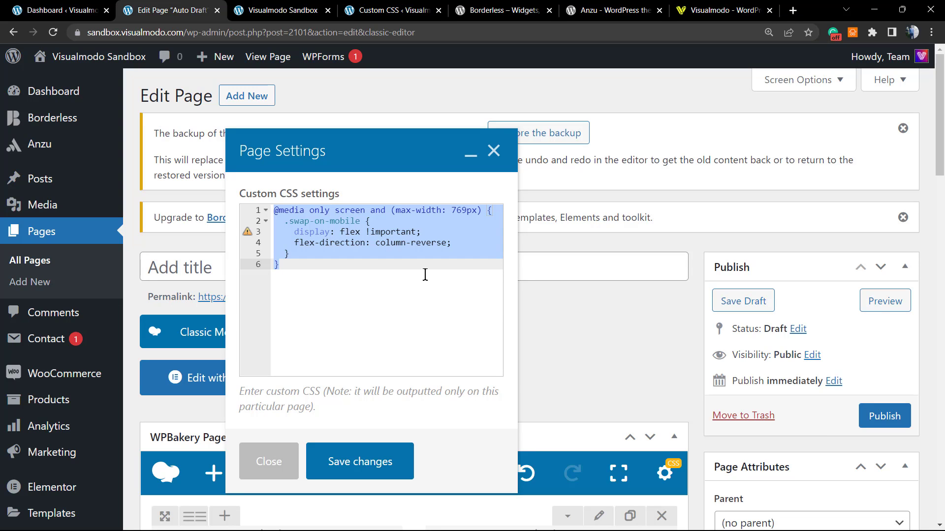
left_click(268, 461)
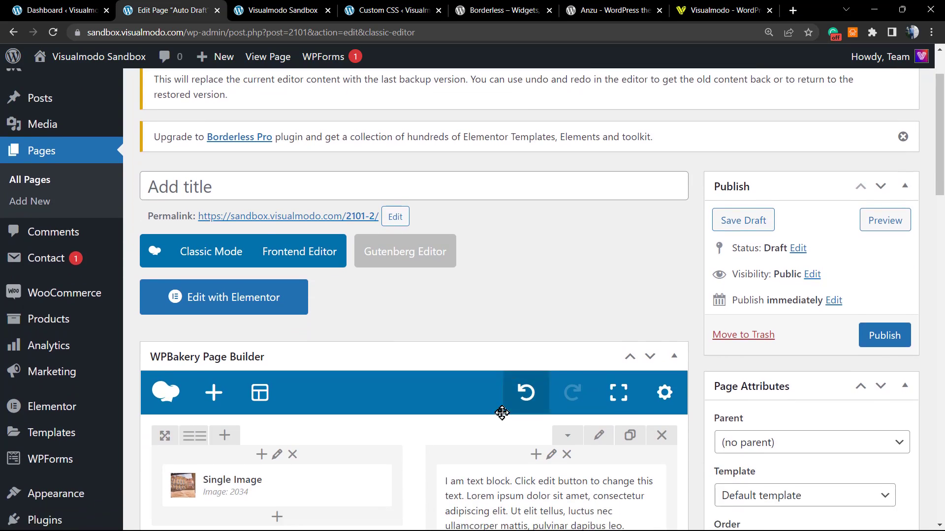
Reopen the second row's settings and select its swap-on-mobile extra class name.
scroll("down", 3)
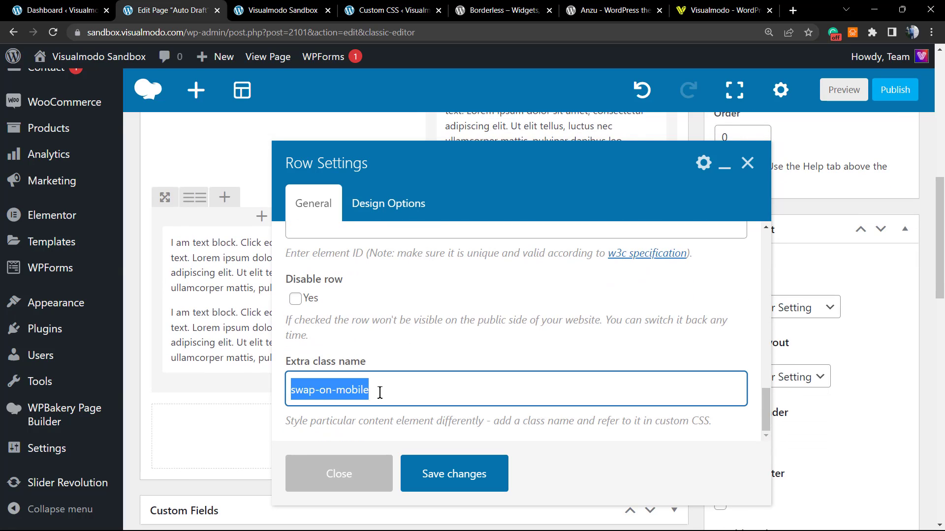
mouse_move(422, 413)
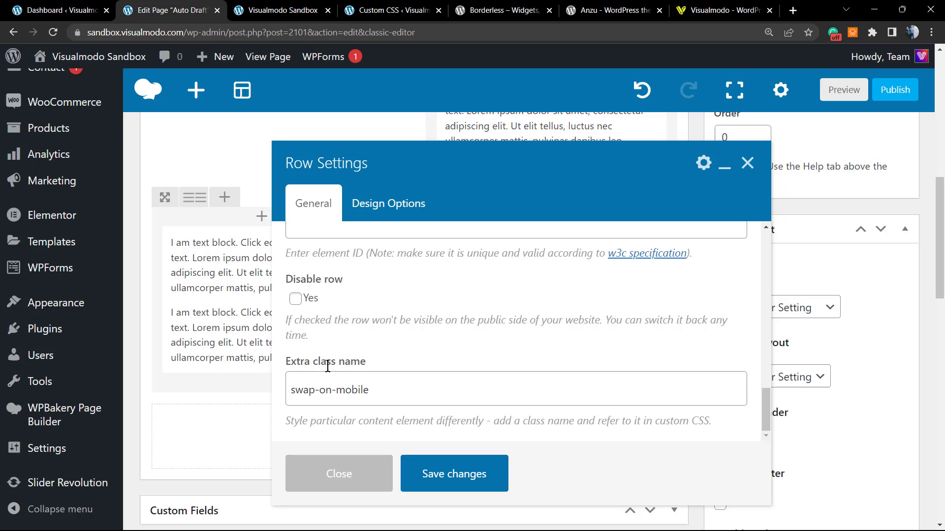
double_click(324, 360)
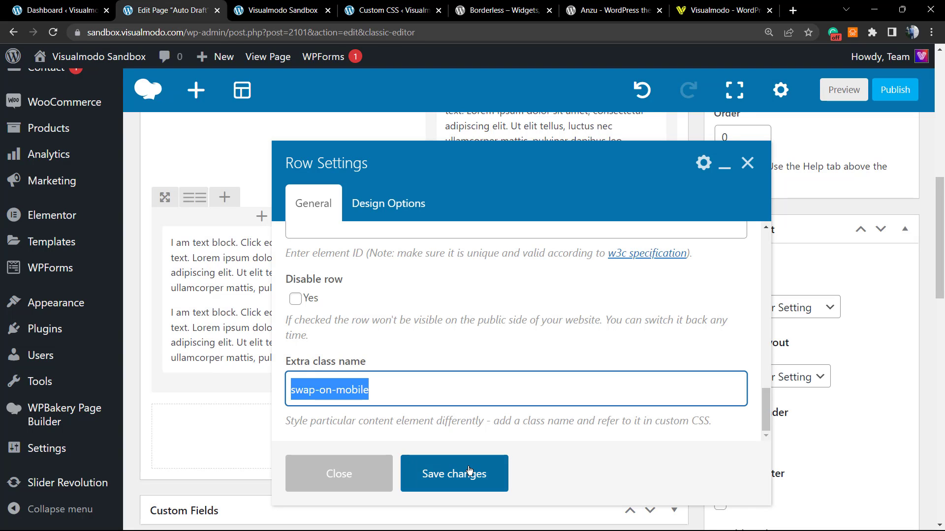
Save the second row's settings and switch to the Borderless plugin page.
left_click(454, 474)
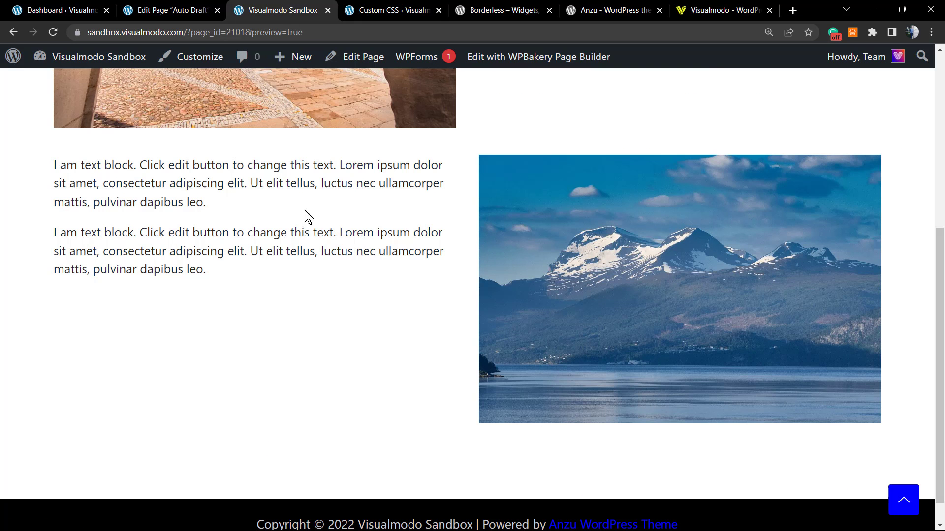
mouse_move(352, 107)
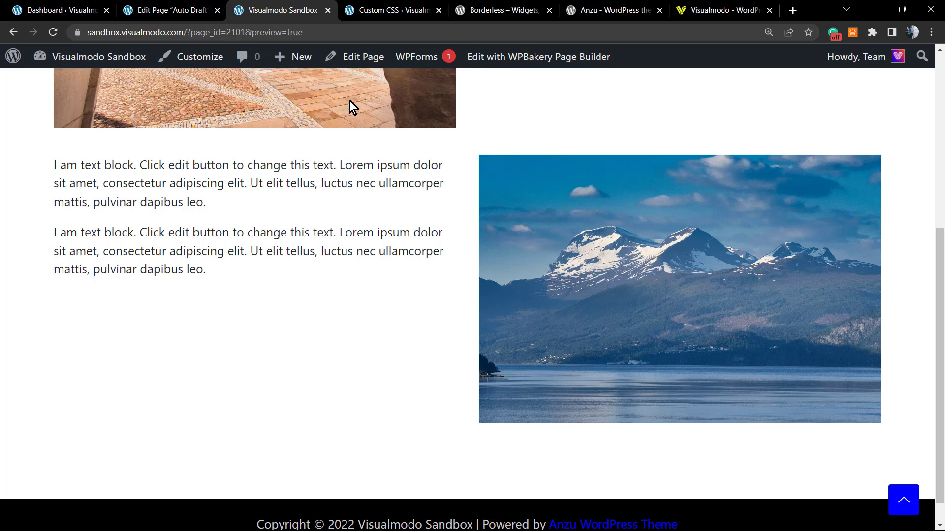
mouse_move(407, 270)
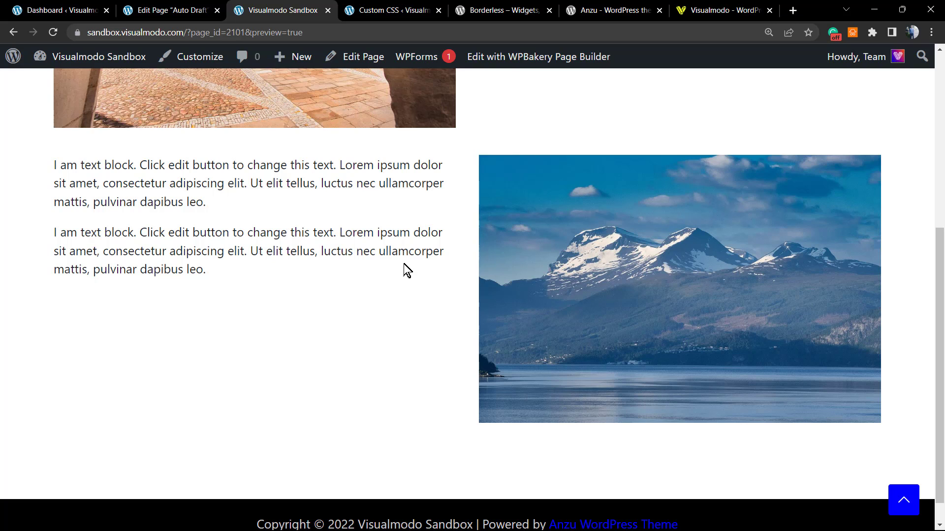
left_click(500, 10)
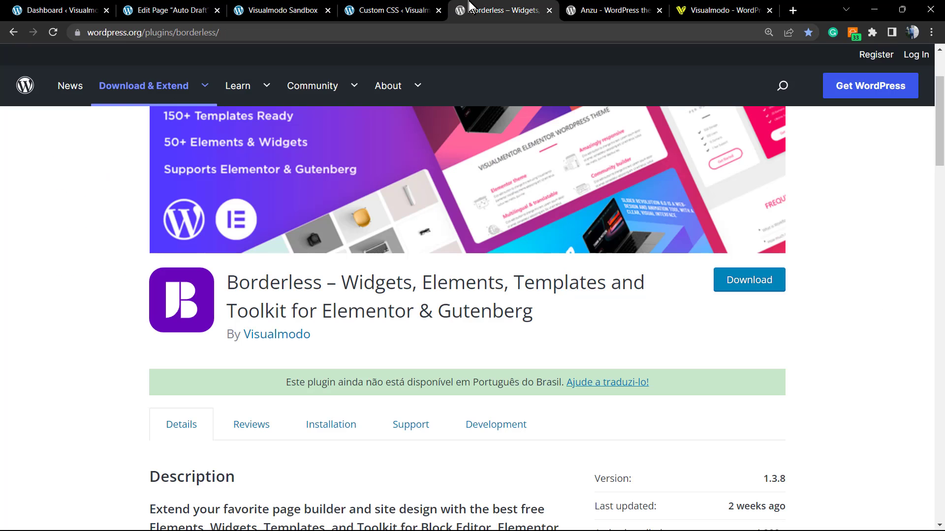
mouse_move(289, 268)
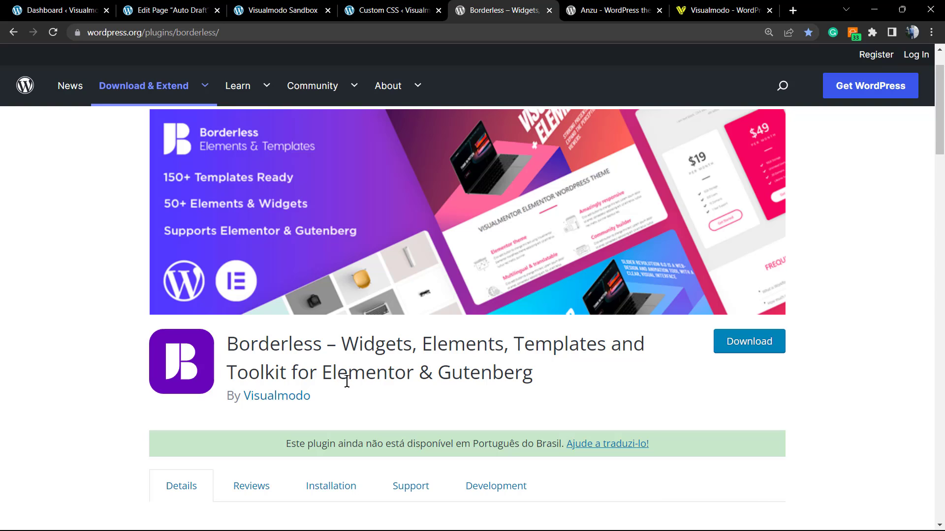
scroll("down", 3)
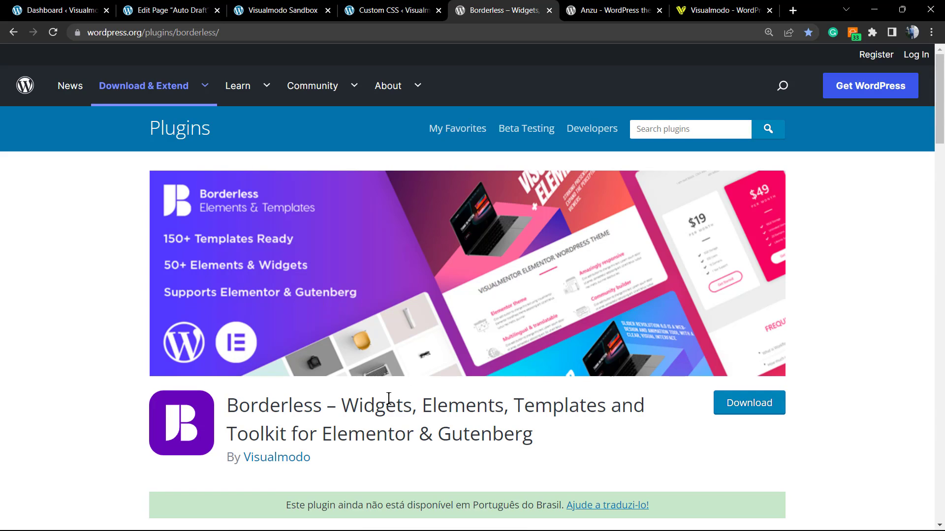
double_click(274, 405)
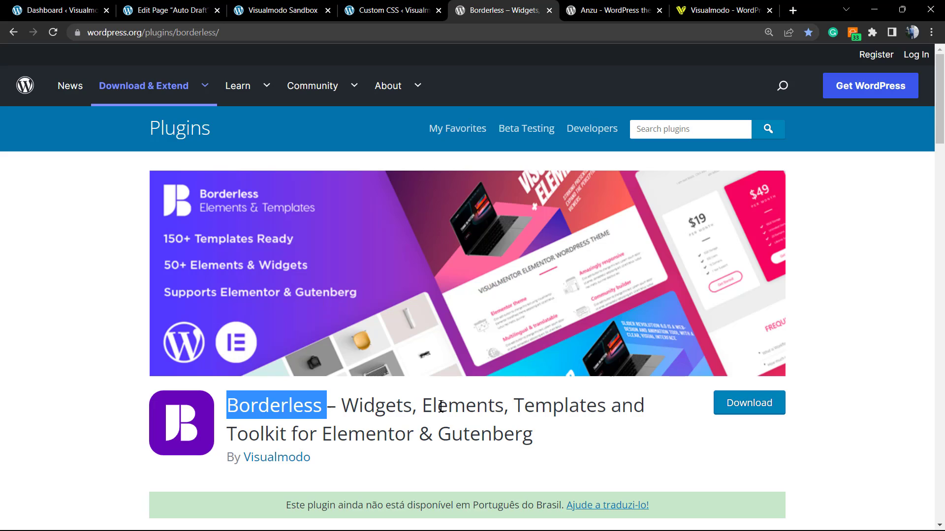
View the Anzu theme page and its title, then switch to the Visualmodo homepage.
left_click(612, 11)
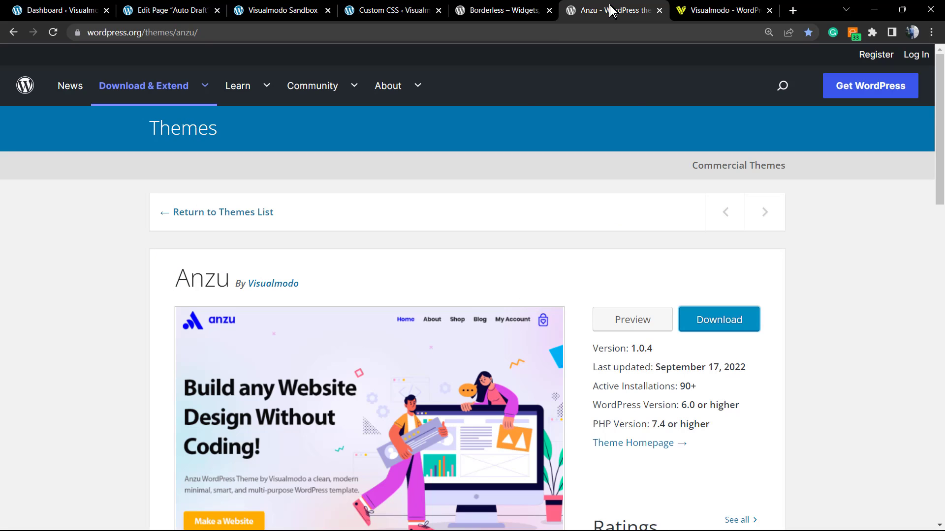
mouse_move(193, 287)
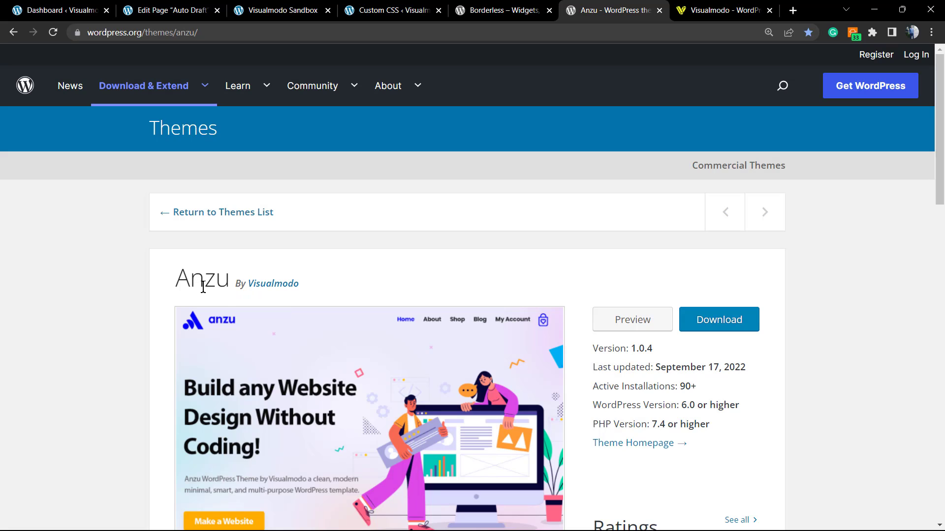
mouse_move(245, 327)
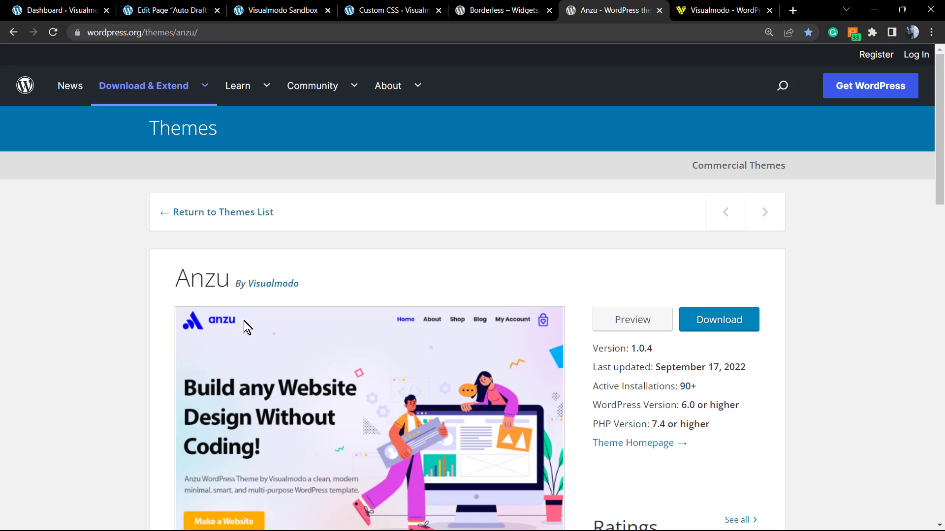
mouse_move(256, 323)
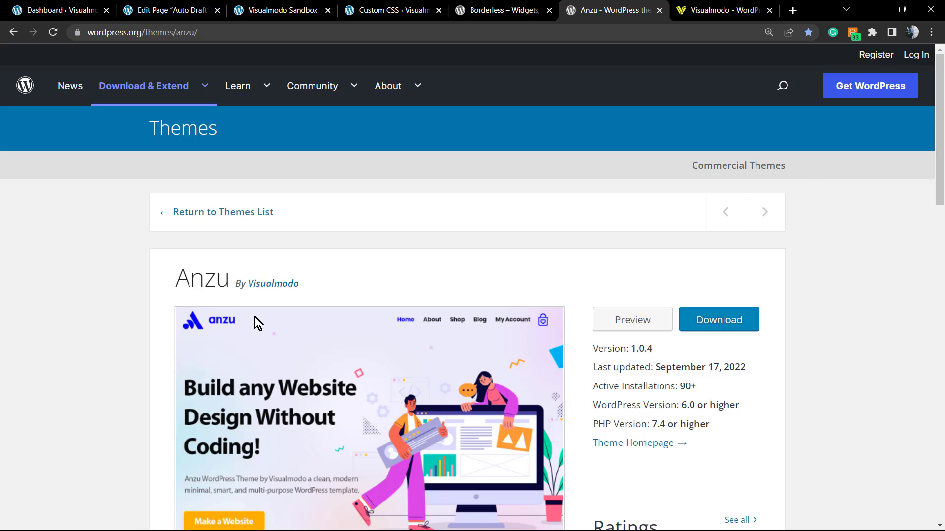
double_click(202, 277)
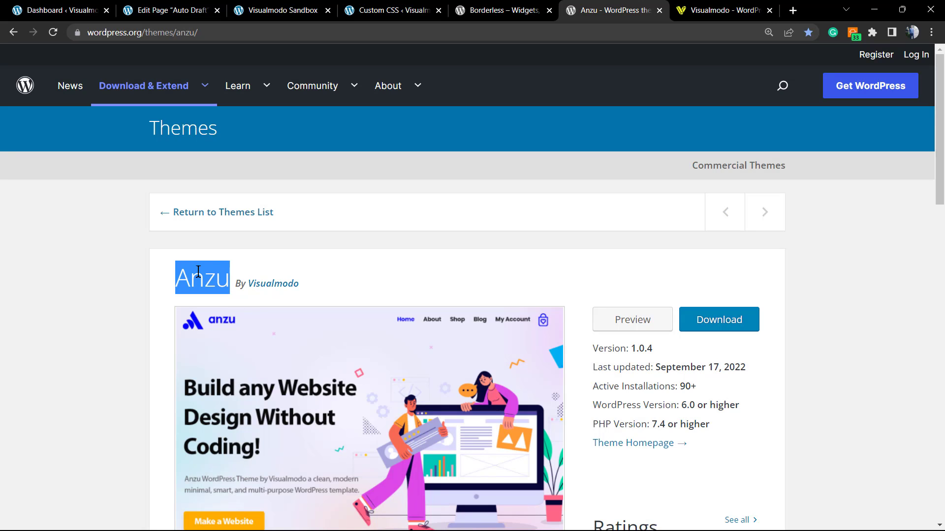
left_click(420, 281)
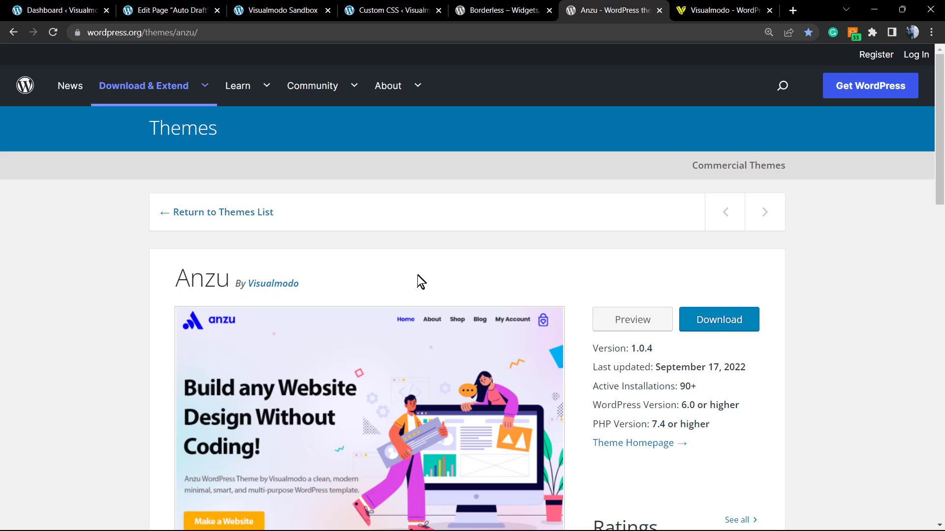
mouse_move(327, 309)
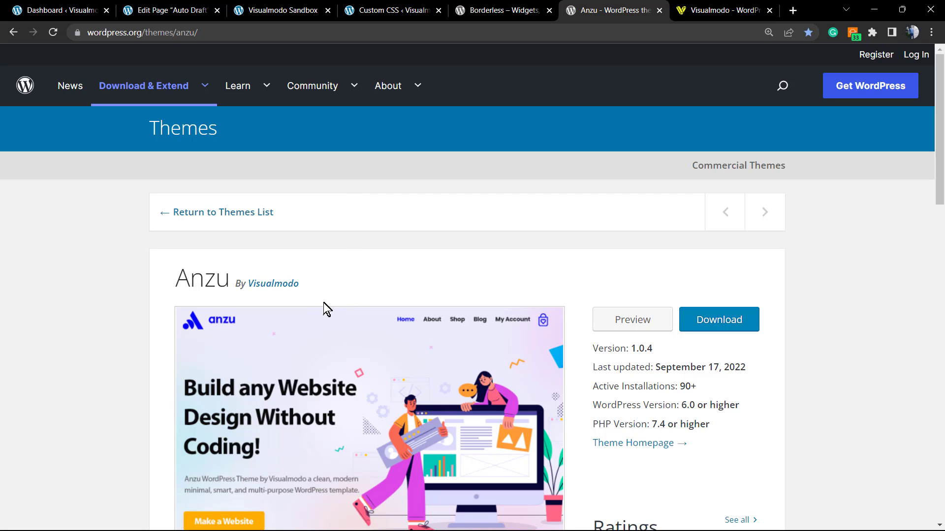
left_click(723, 11)
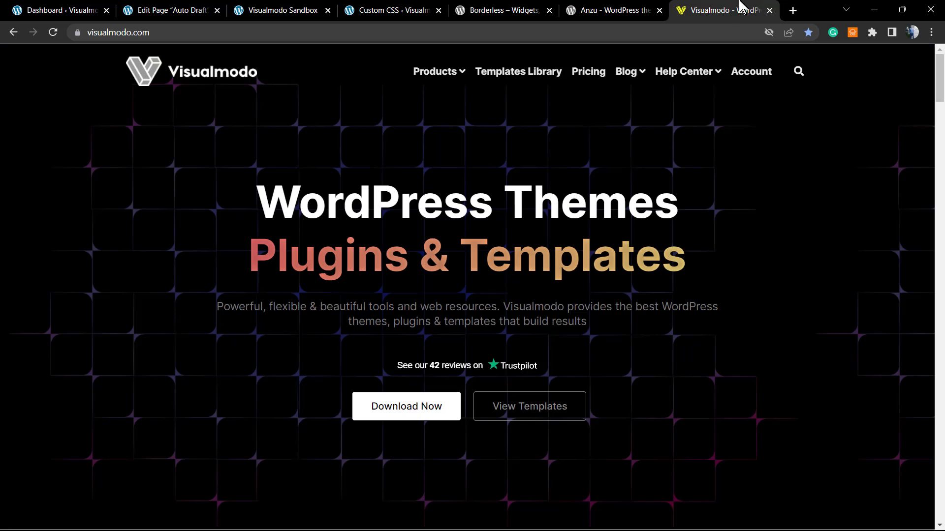
mouse_move(295, 384)
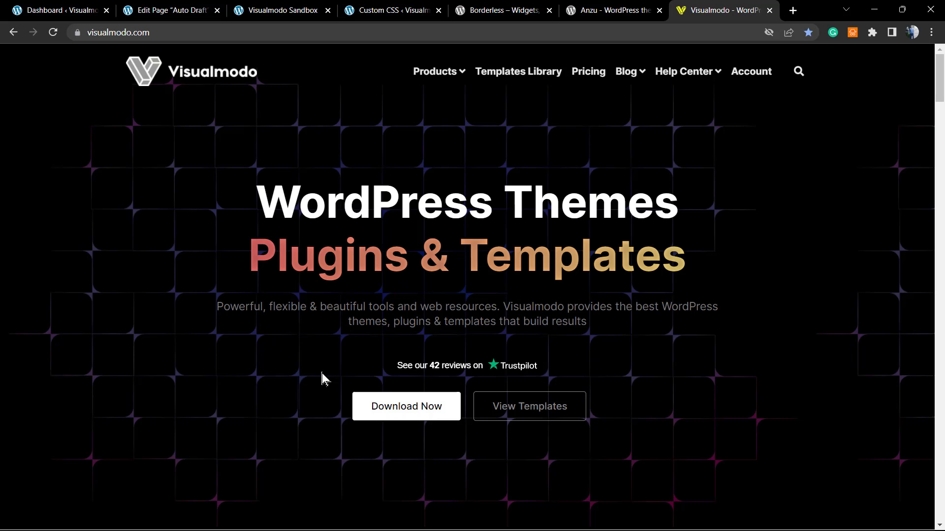
mouse_move(352, 374)
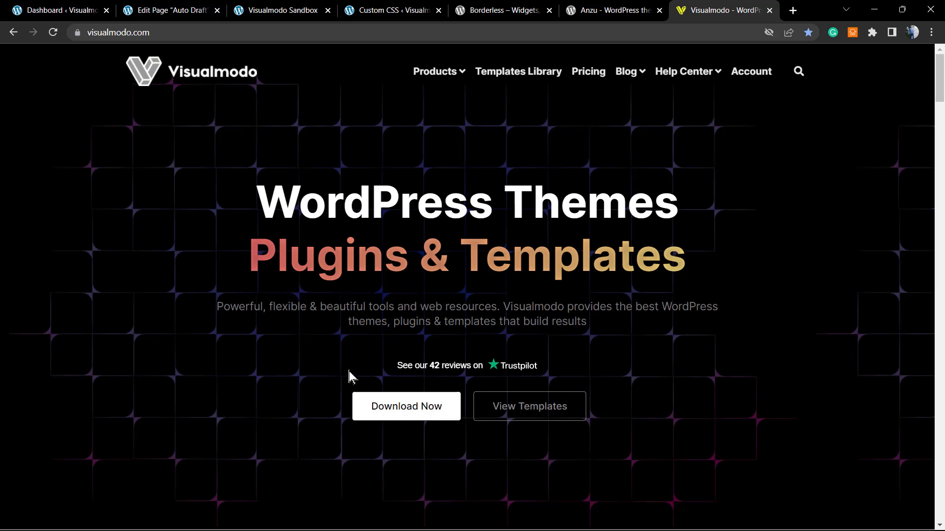
mouse_move(540, 78)
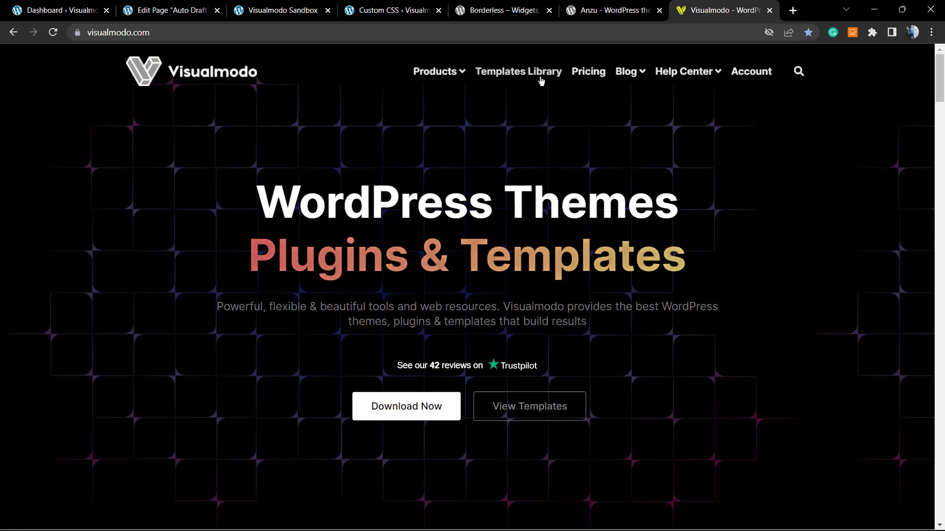
mouse_move(518, 71)
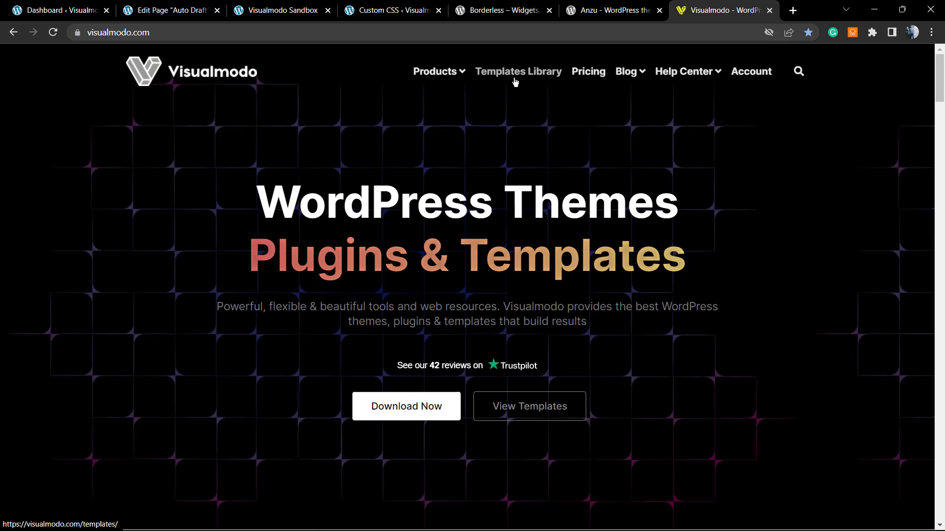
Browse Visualmodo's Anzu Templates Library grid, from Eco Food 2 through Bakery and Renovate.
left_click(517, 71)
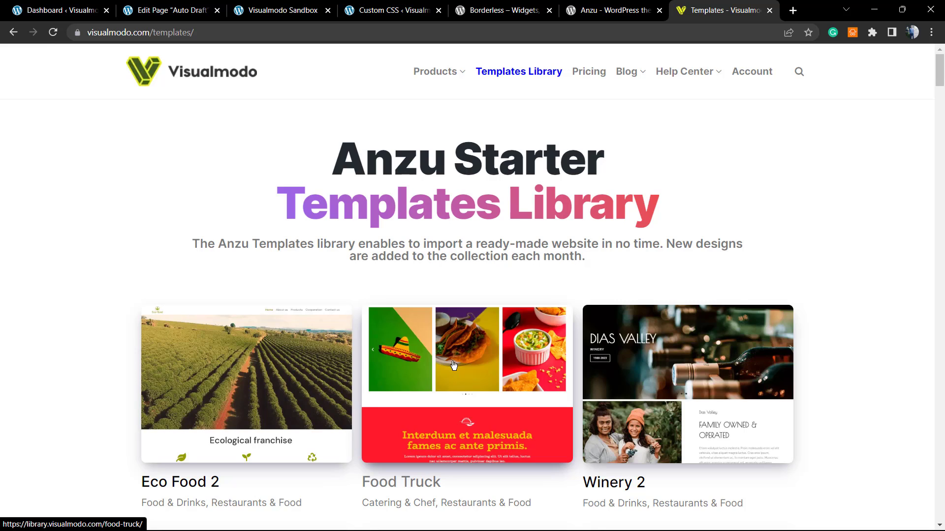
scroll("down", 3)
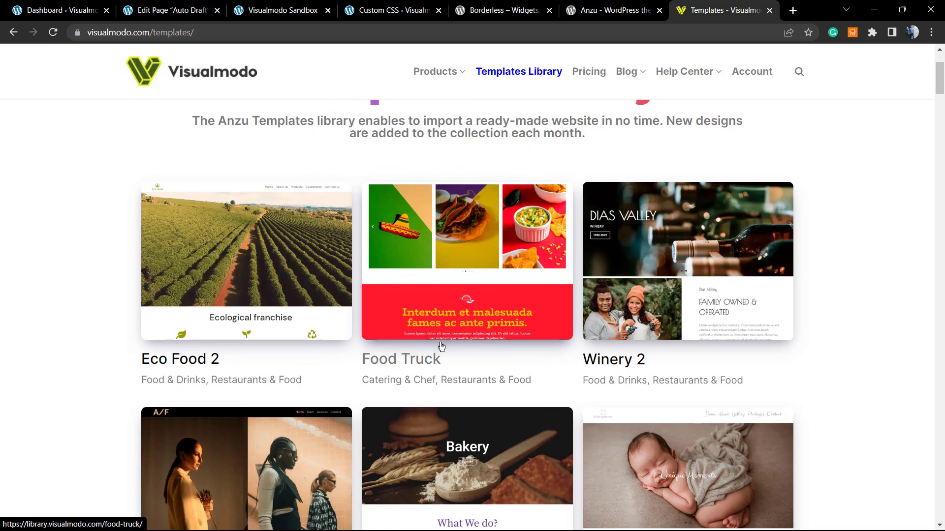
scroll("down", 3)
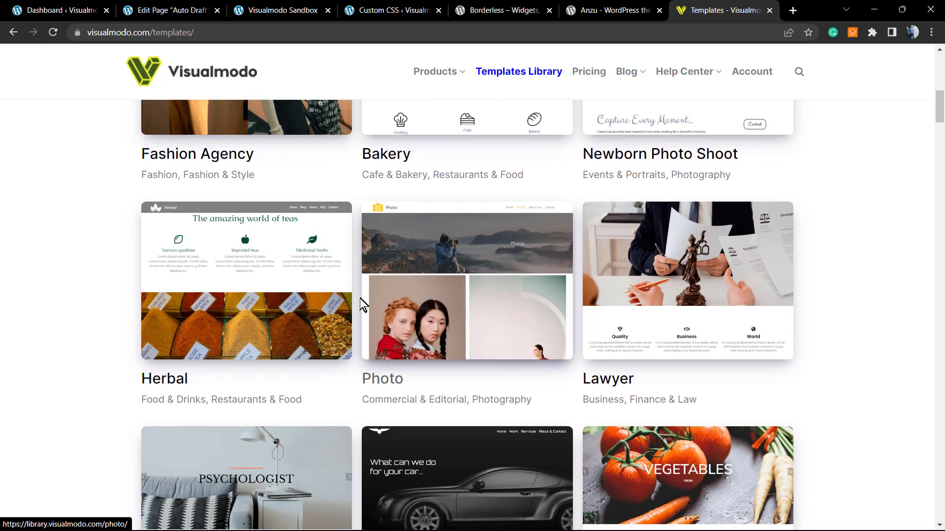
scroll("down", 3)
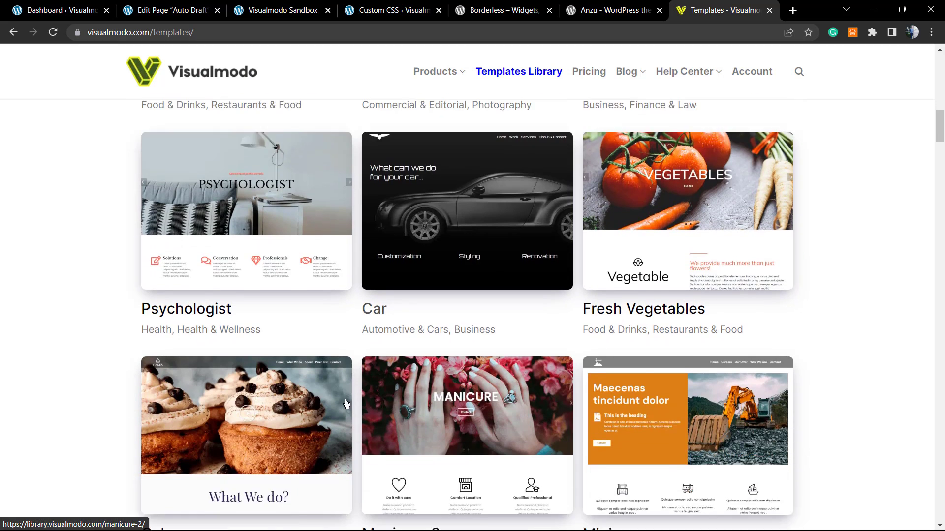
scroll("down", 3)
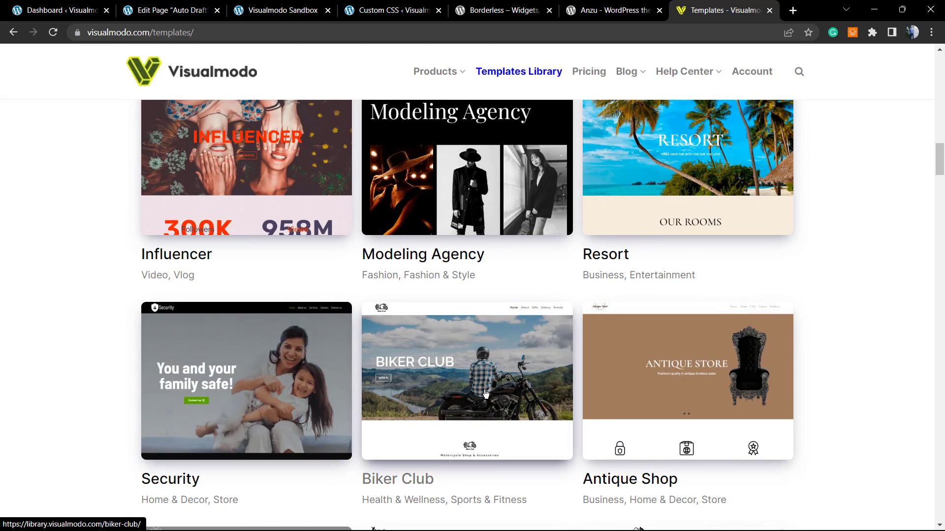
mouse_move(476, 400)
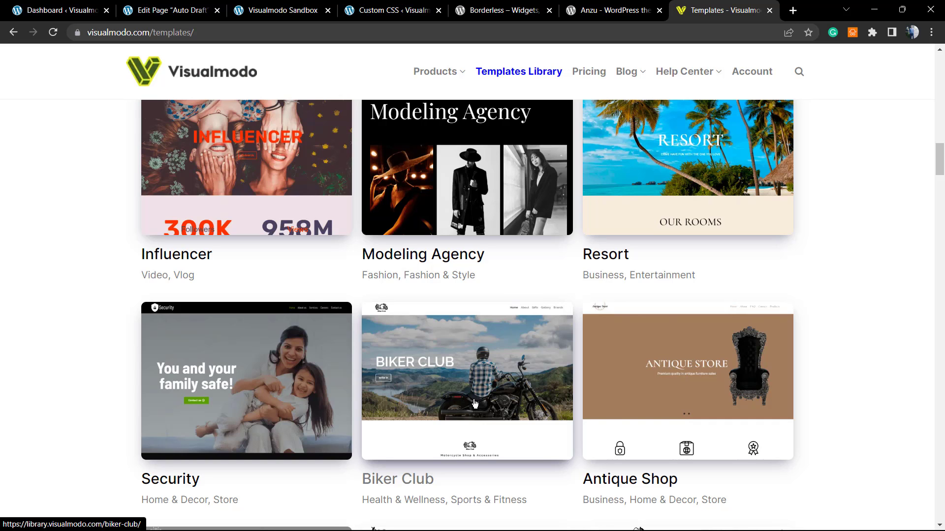
scroll("down", 3)
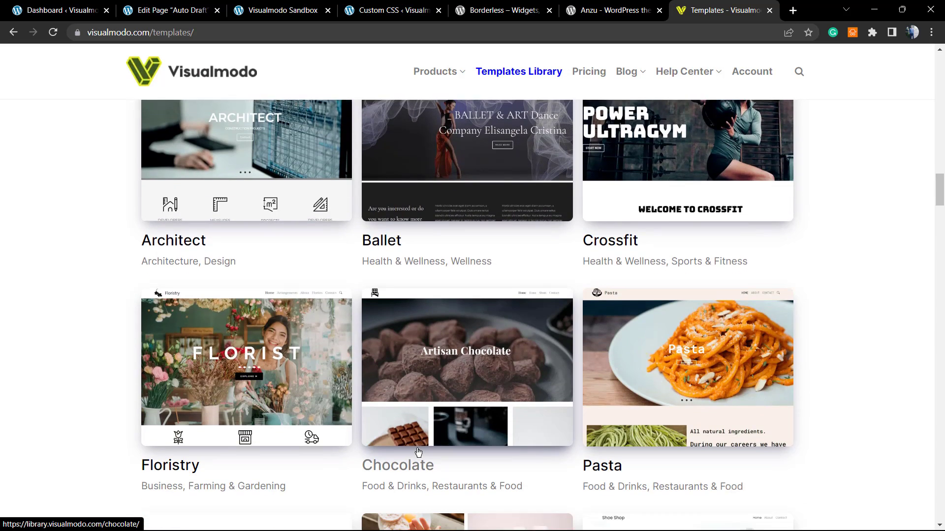
scroll("down", 3)
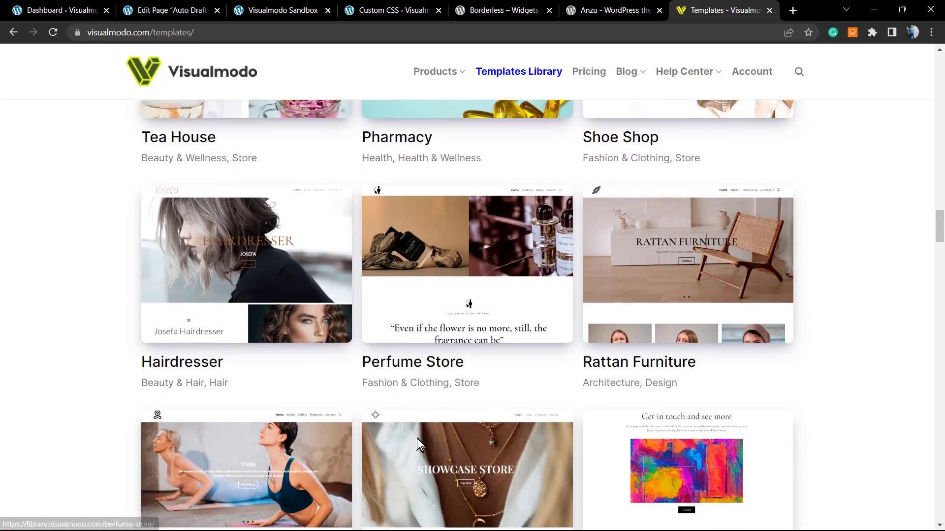
scroll("down", 3)
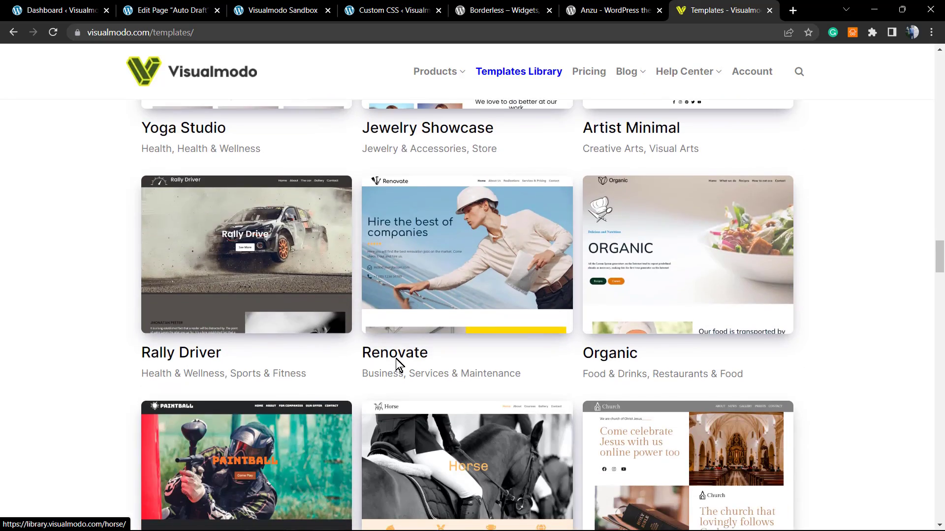